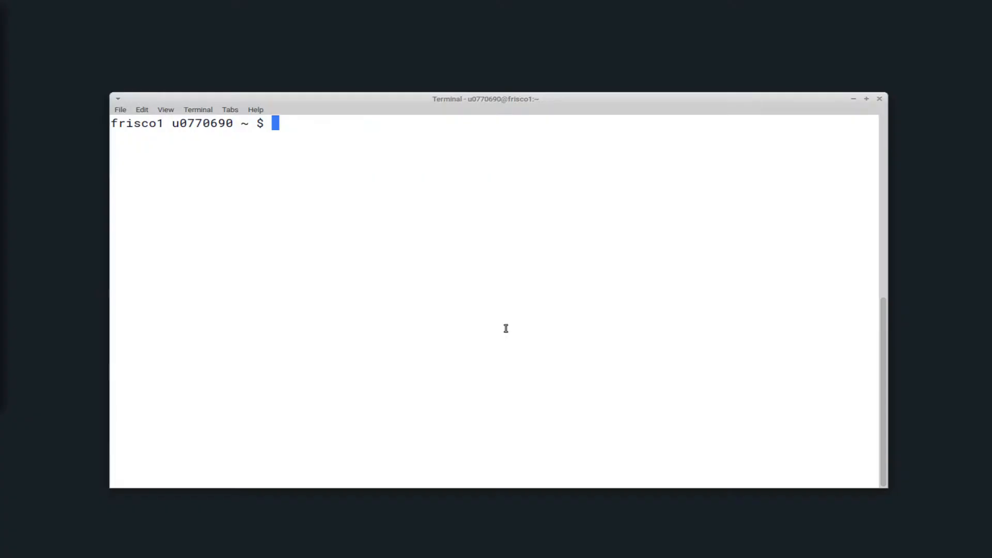
- Check that rclone is not on the path and list its available module versions with 'module spider rclone'
type("which r")
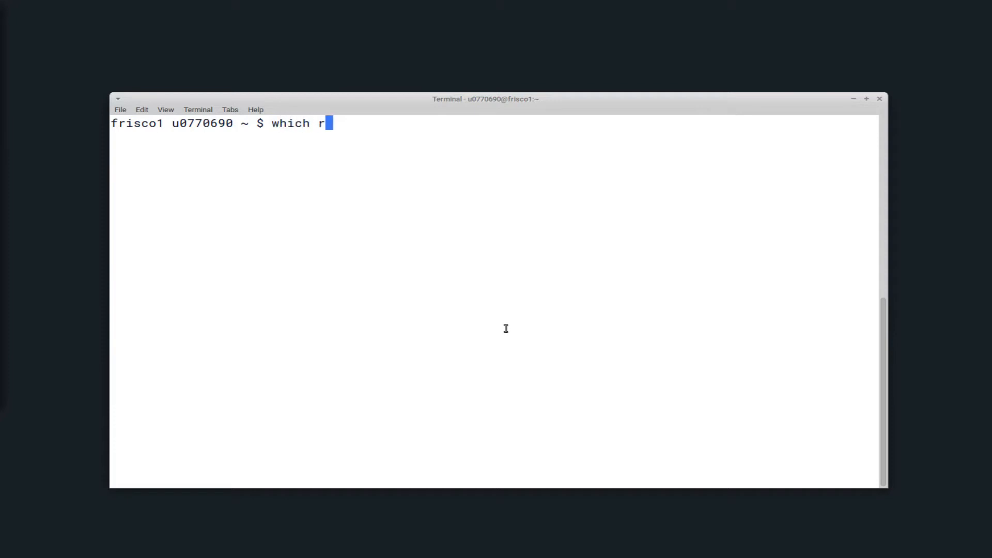
type("clone")
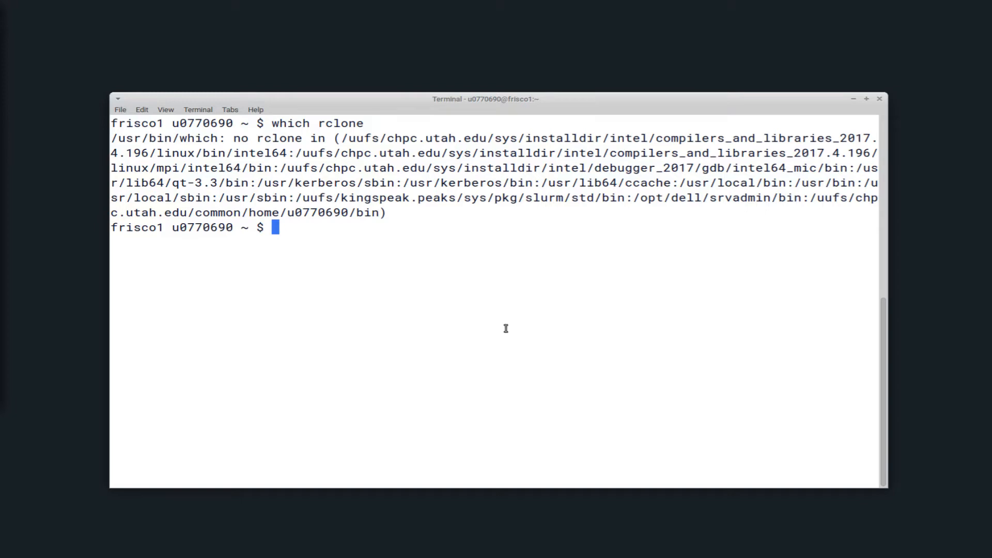
mouse_move(224, 129)
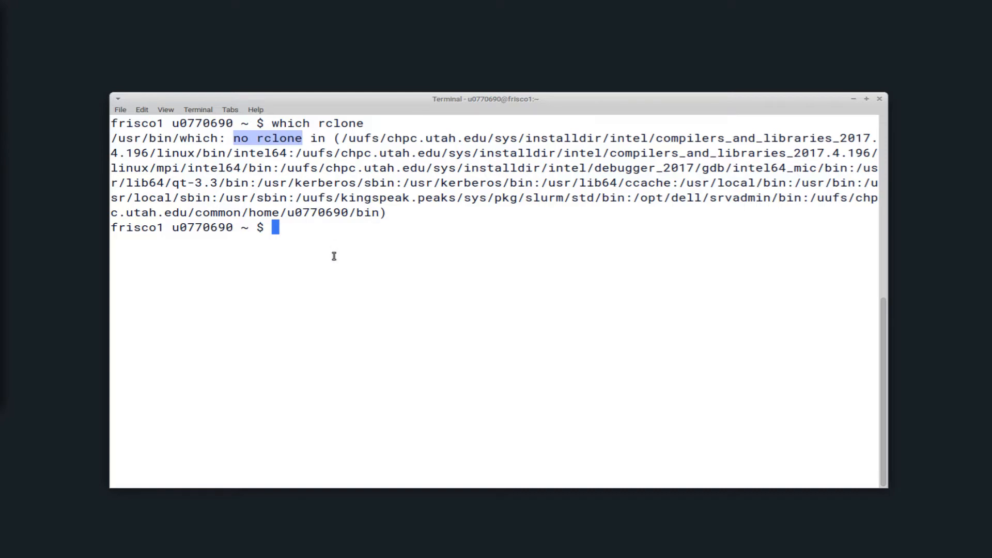
type("module")
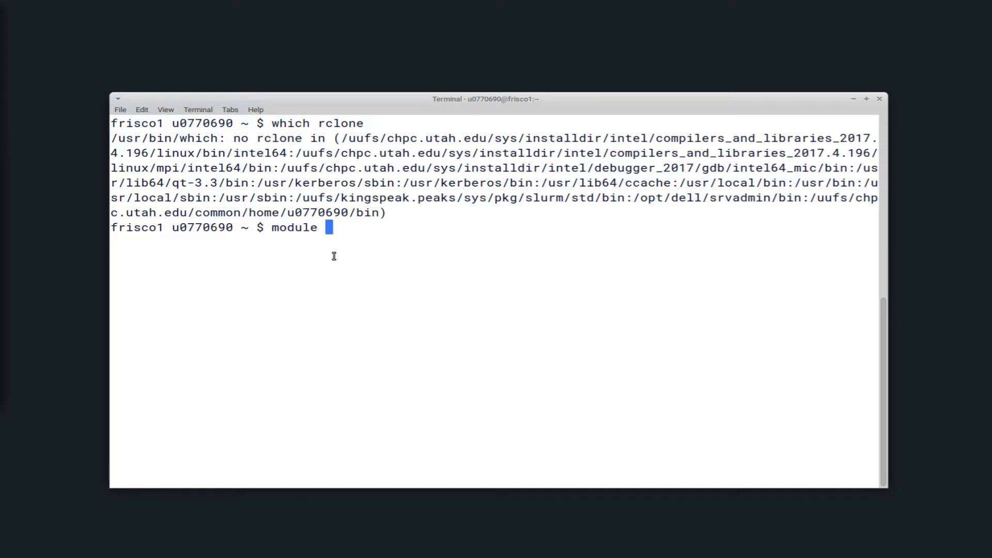
type("spider rclone")
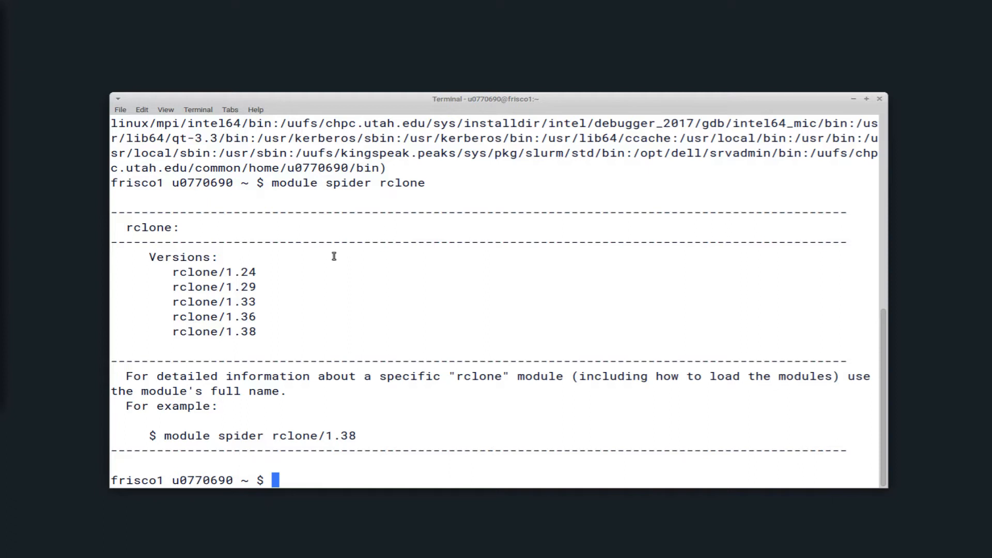
- Load the rclone module with 'ml rclone' and confirm 'which rclone' now resolves
type("ml rclone")
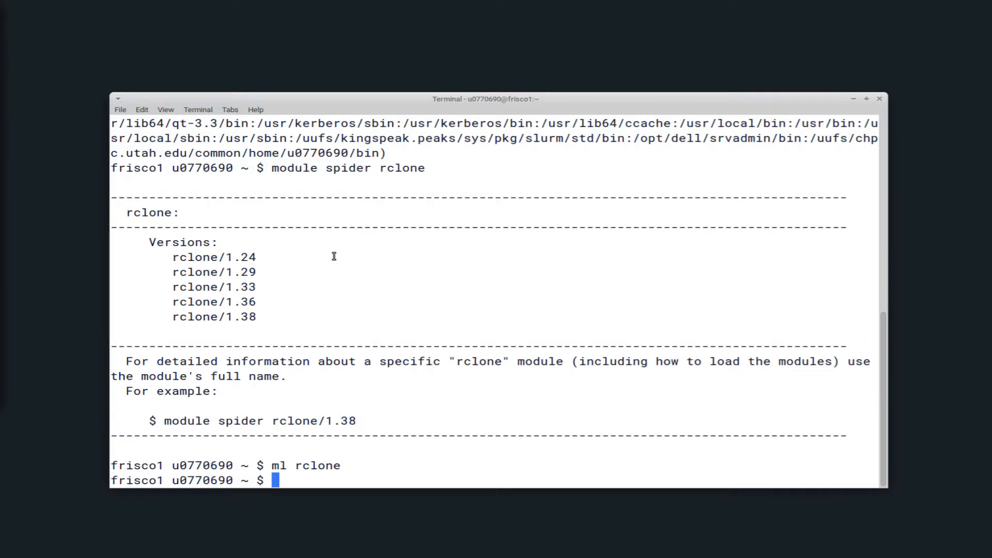
type("which rclone")
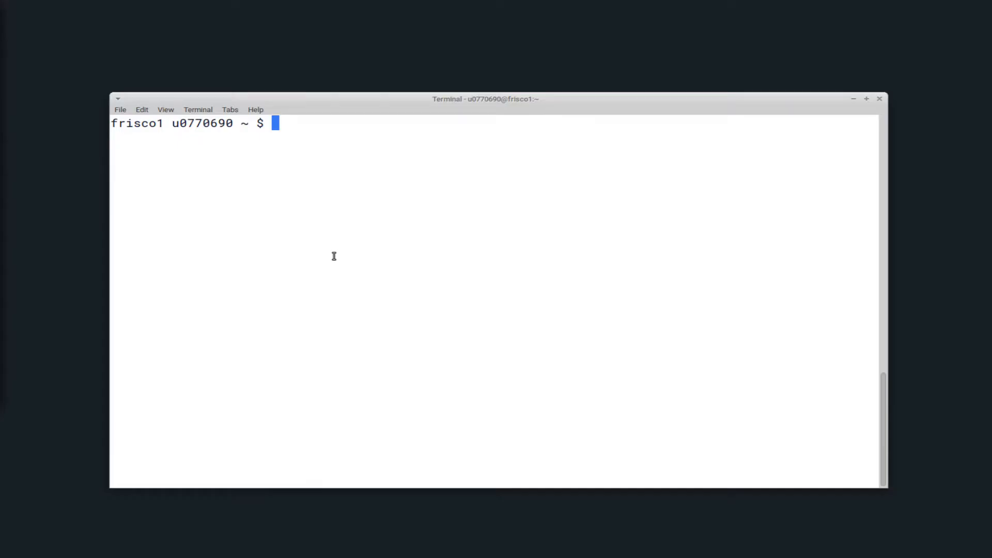
type("rclone")
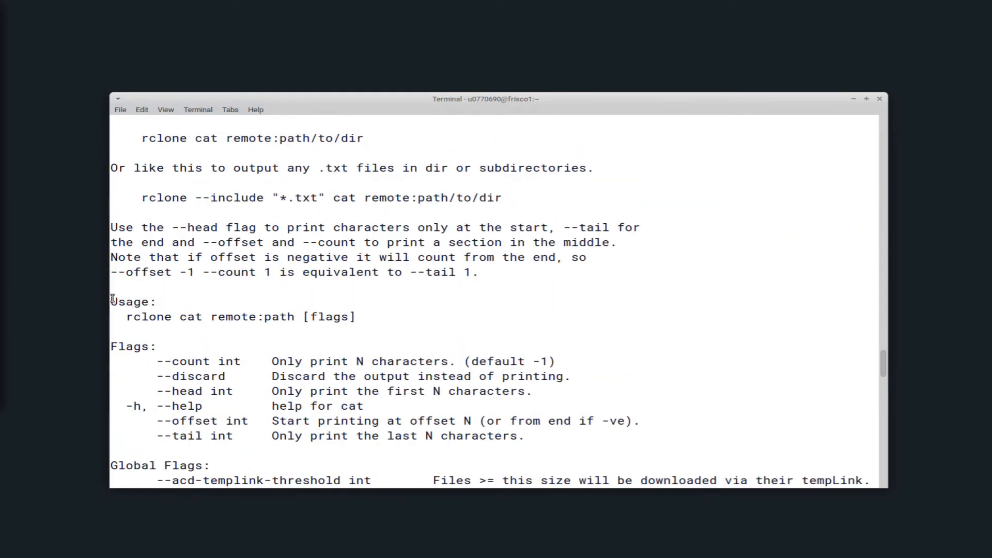
left_click_drag(111, 300, 366, 316)
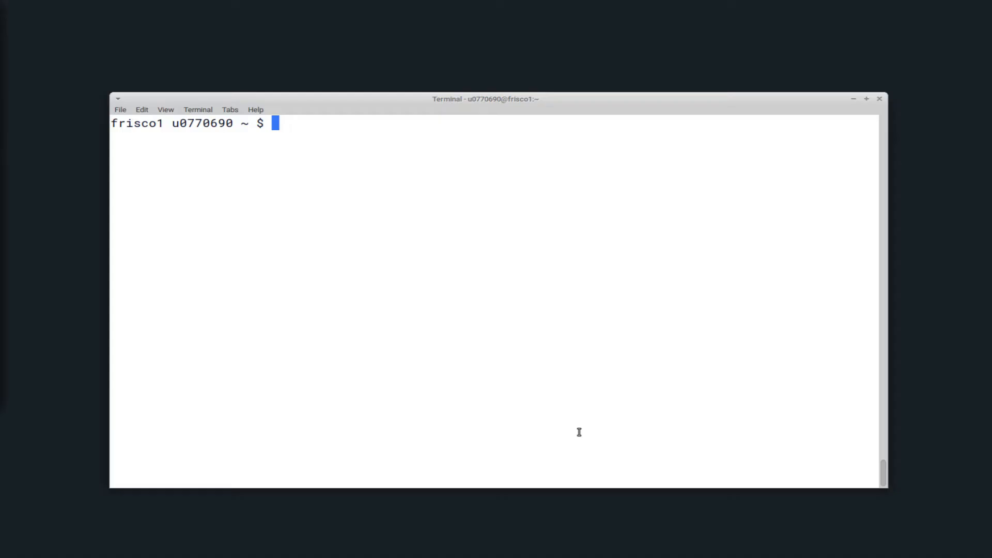
- List the configured remotes (gcloud) and show the gcloud remote's folder tree
type("rclone")
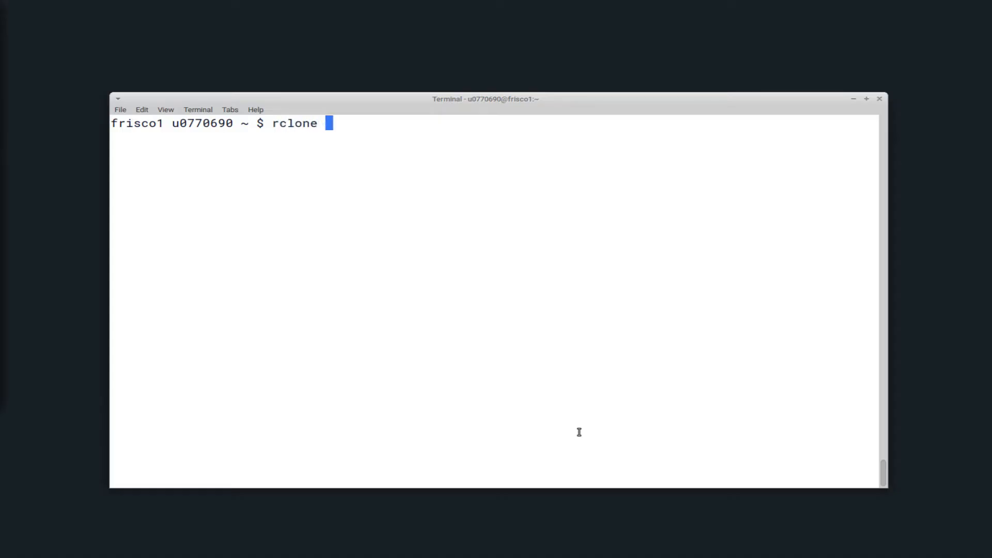
type("listremotes")
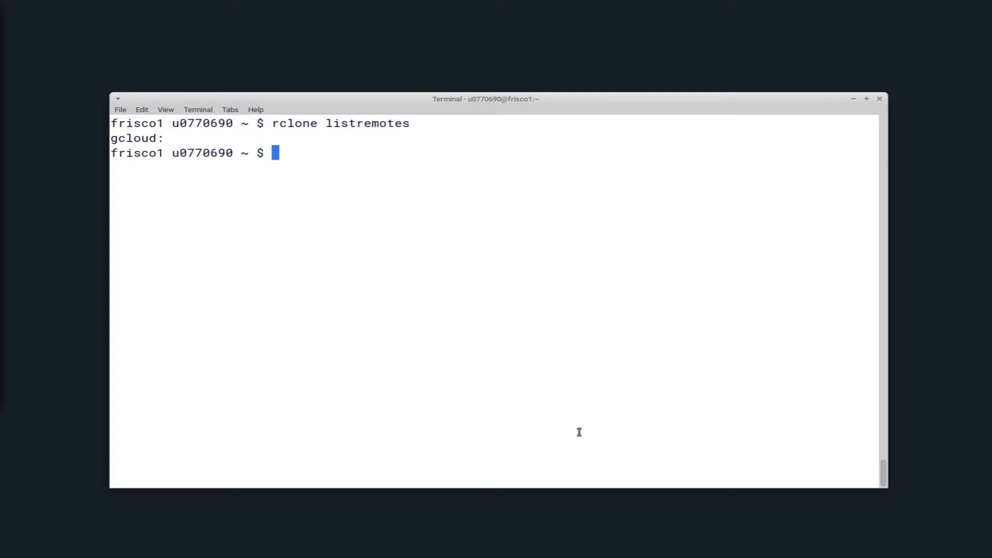
type("r")
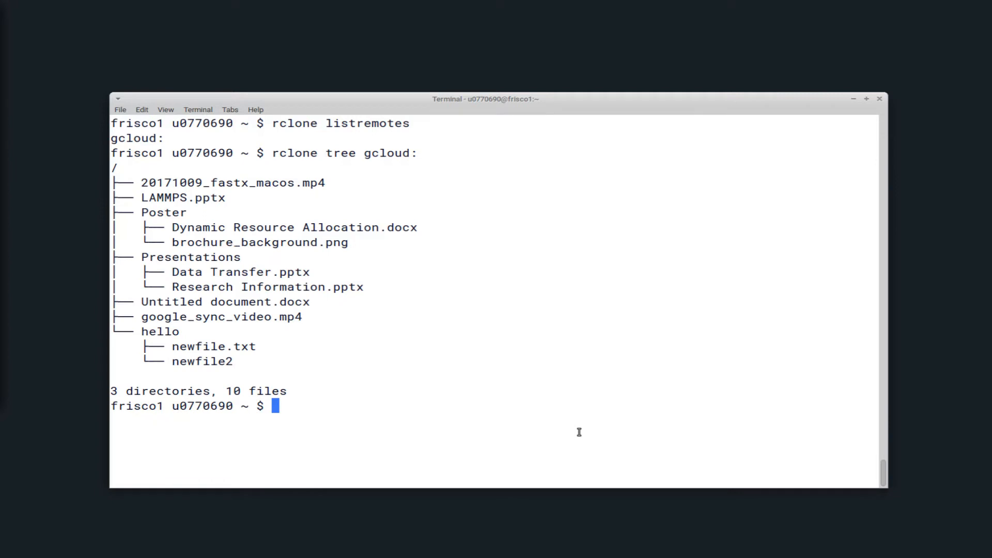
mouse_move(117, 208)
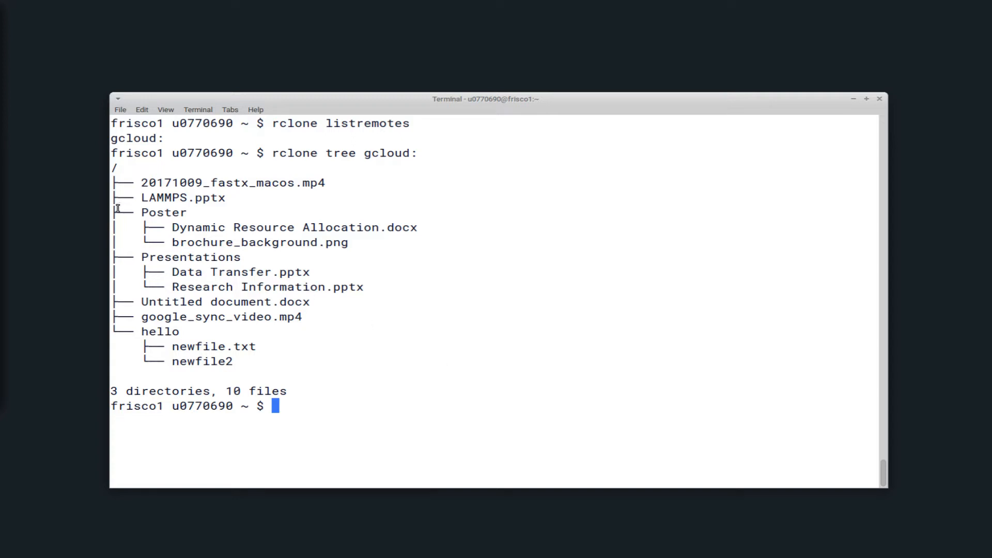
mouse_move(180, 236)
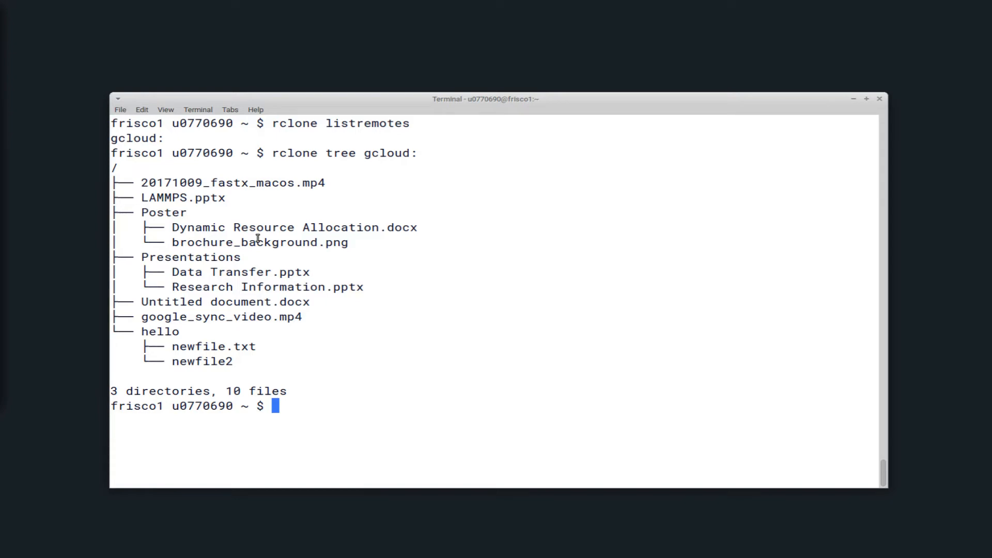
mouse_move(295, 400)
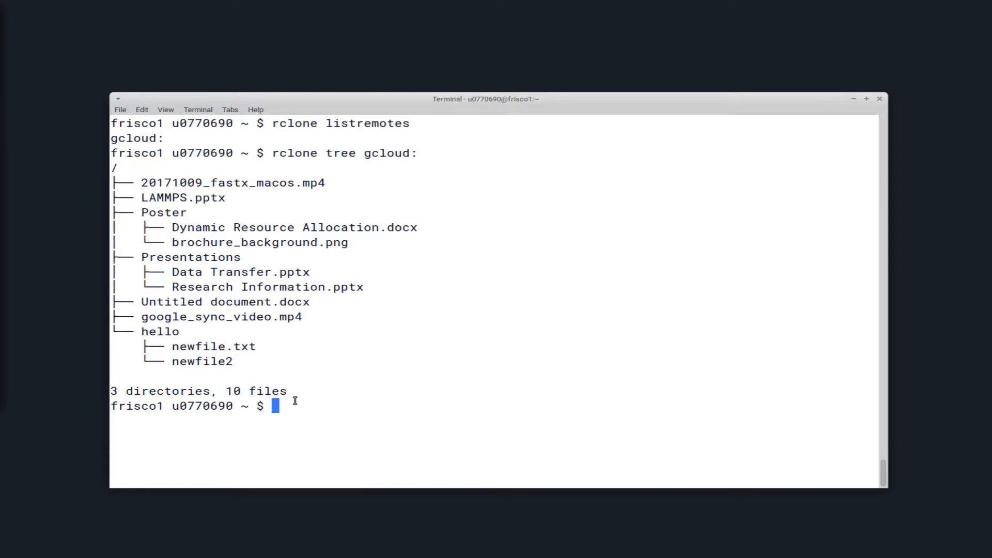
- List the gcloud remote's files with sizes and highlight the hello folder and its two files
type("rclone ls gcloud:")
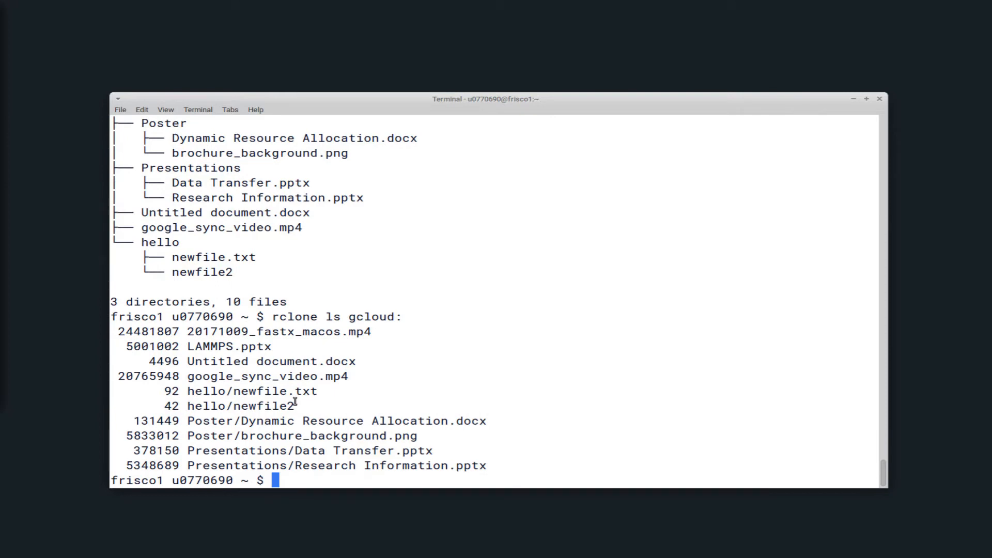
mouse_move(289, 402)
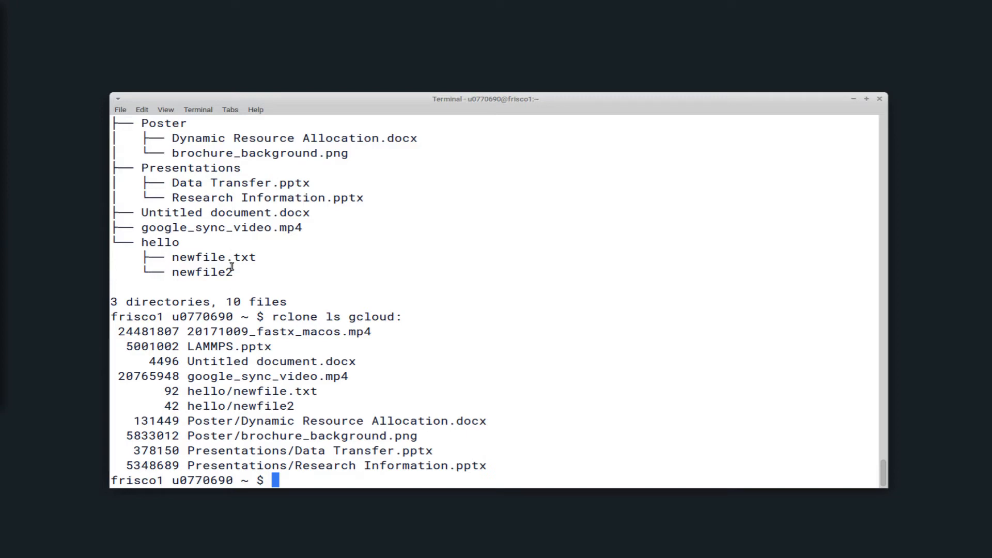
left_click_drag(161, 242, 233, 272)
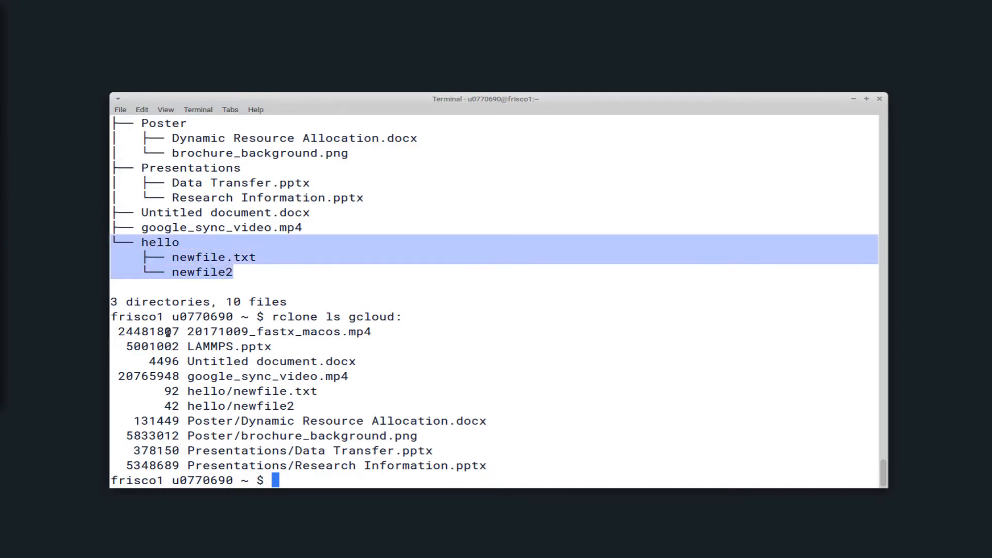
double_click(202, 391)
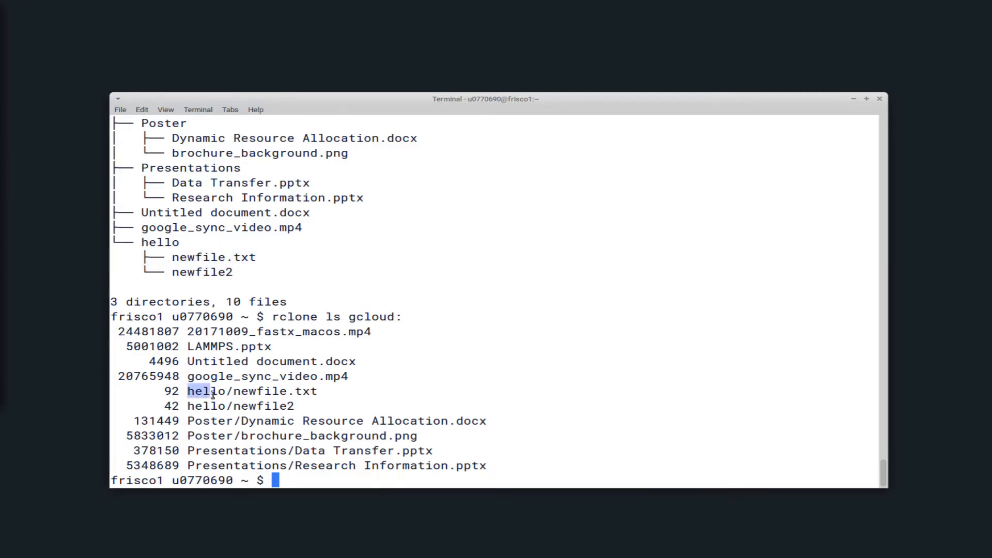
left_click_drag(210, 391, 319, 406)
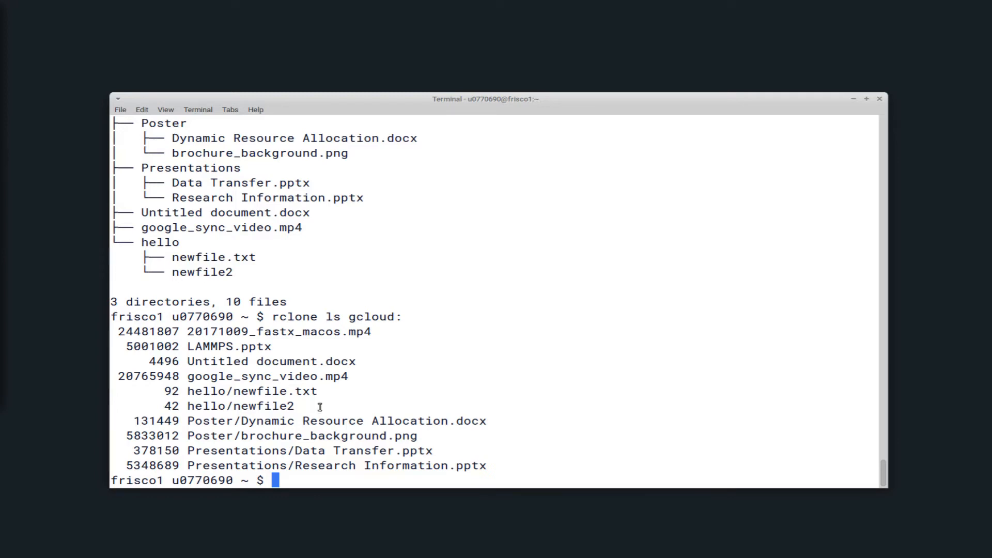
- List the files inside gcloud:hello and the remote's top-level directories with 'rclone lsd'
type("rclone ls gcloud:hello")
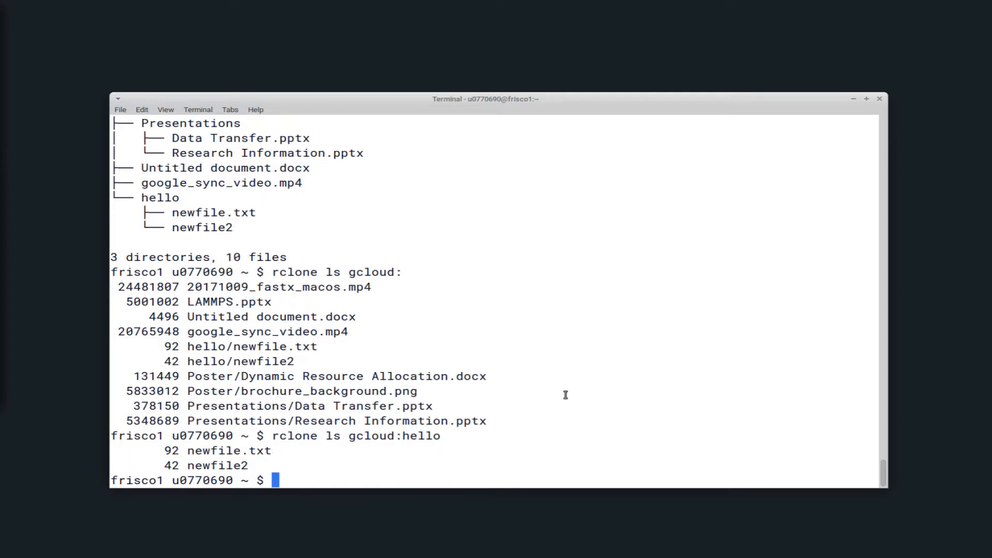
type("rclone lsd gcloud:")
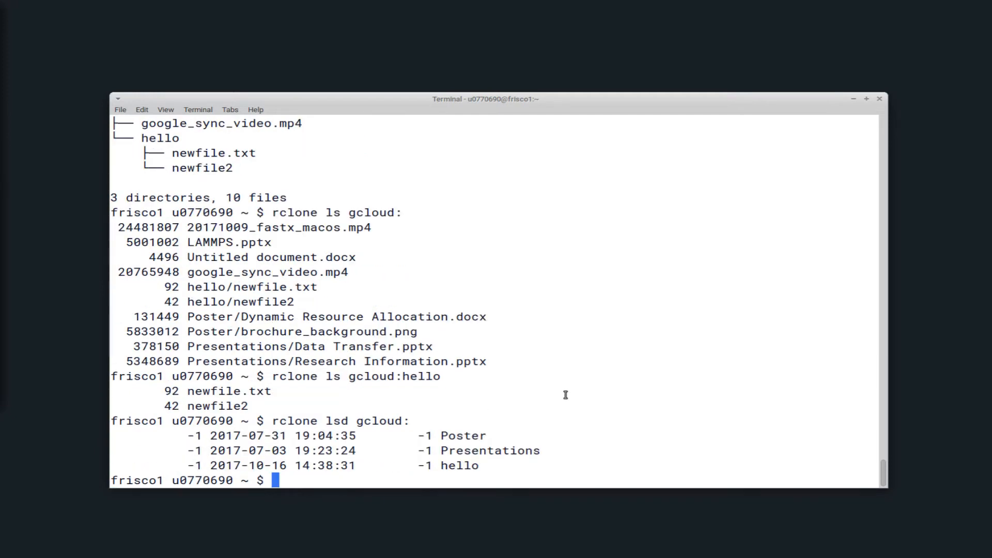
mouse_move(475, 459)
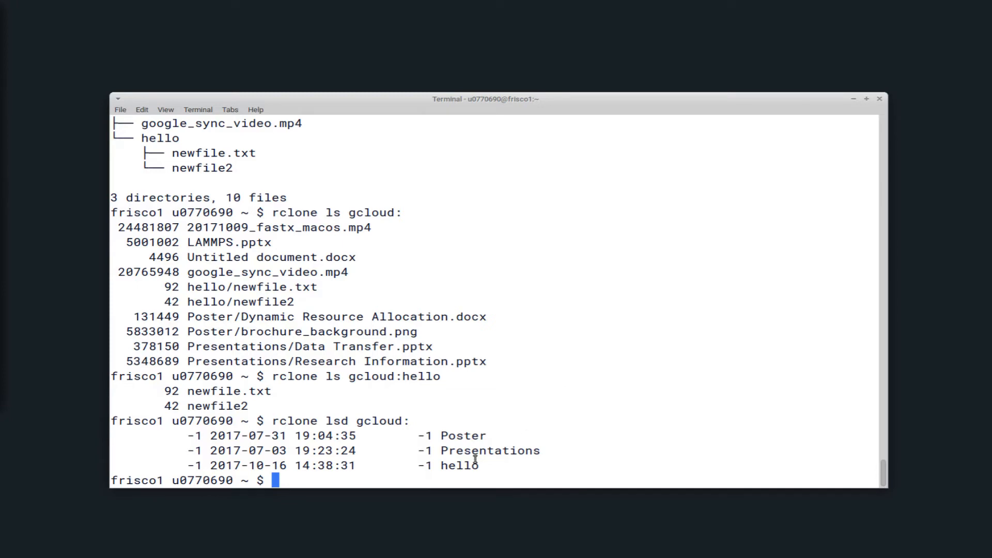
mouse_move(454, 440)
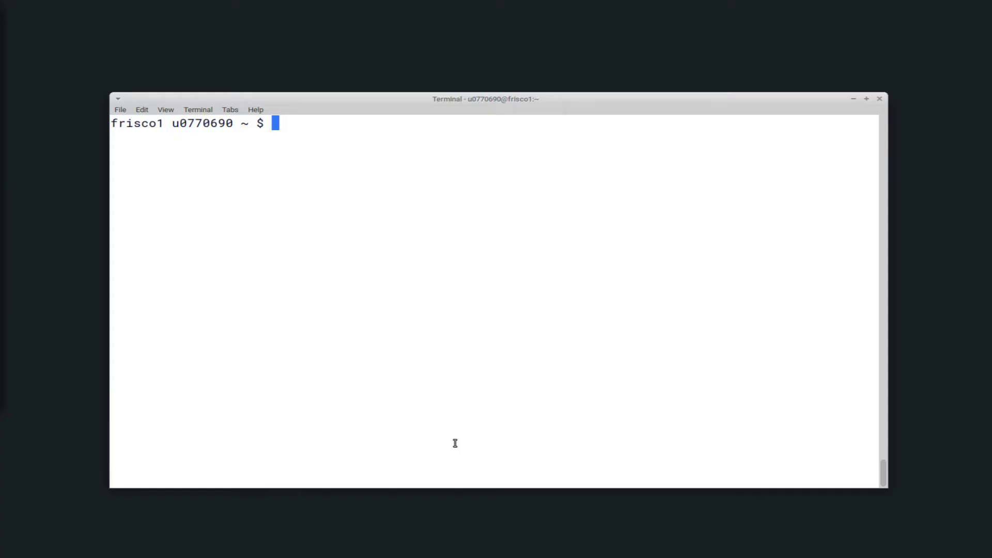
- Show the 'rclone copy --help' text and scroll through how source contents copy to a destination
type("rclone")
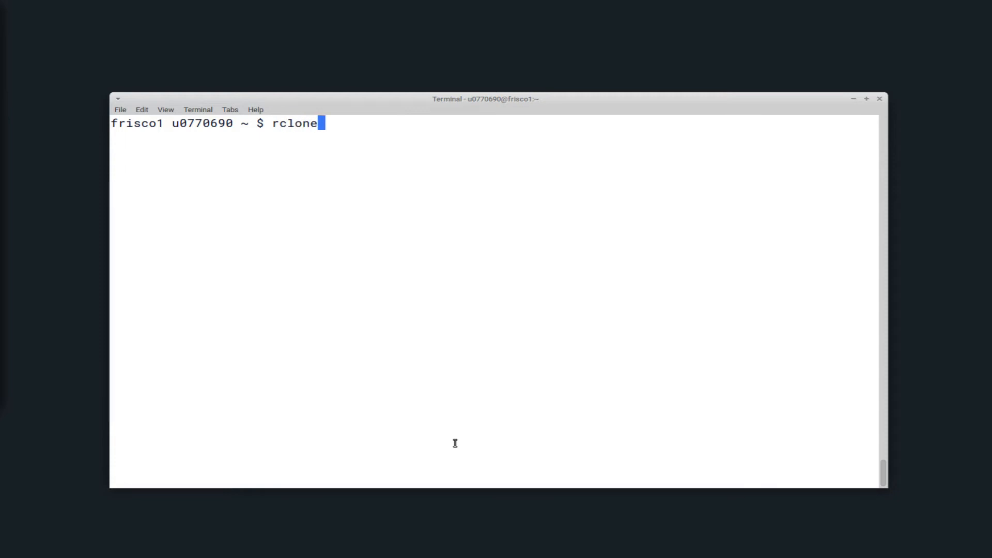
type("c")
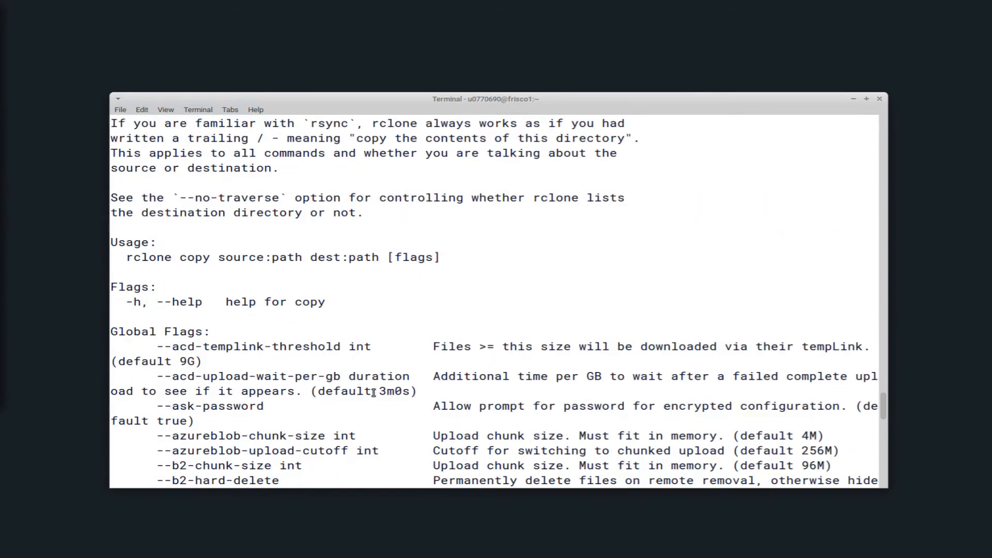
mouse_move(348, 362)
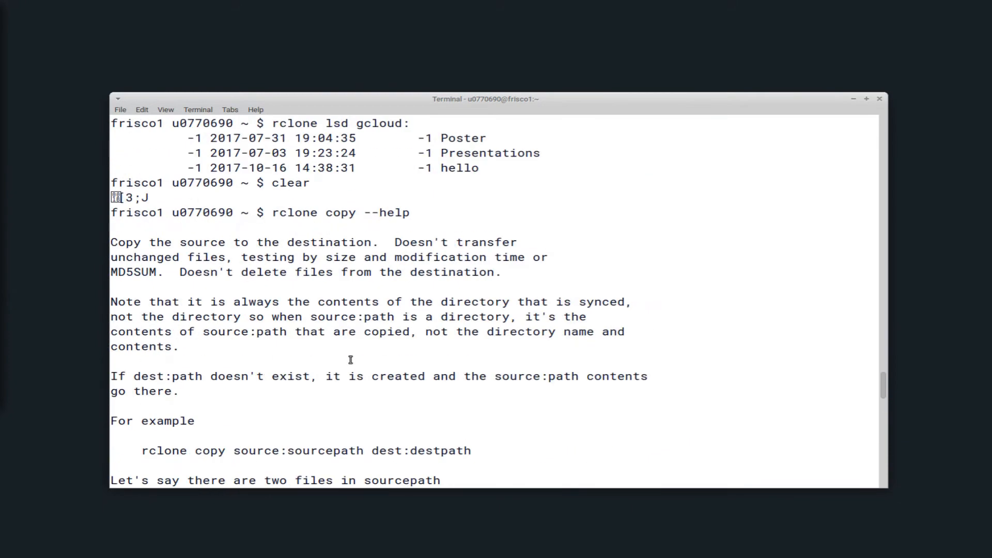
scroll("down", 3)
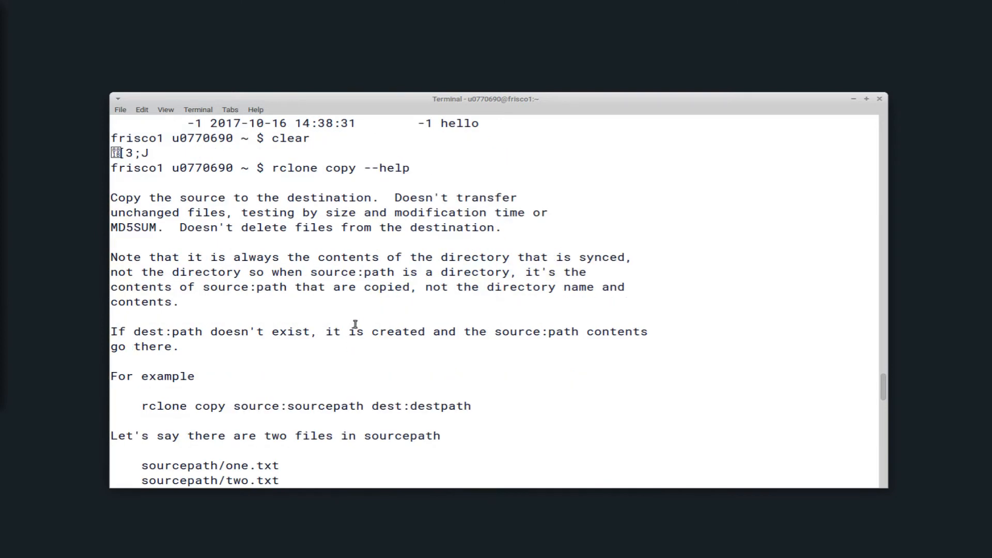
mouse_move(356, 321)
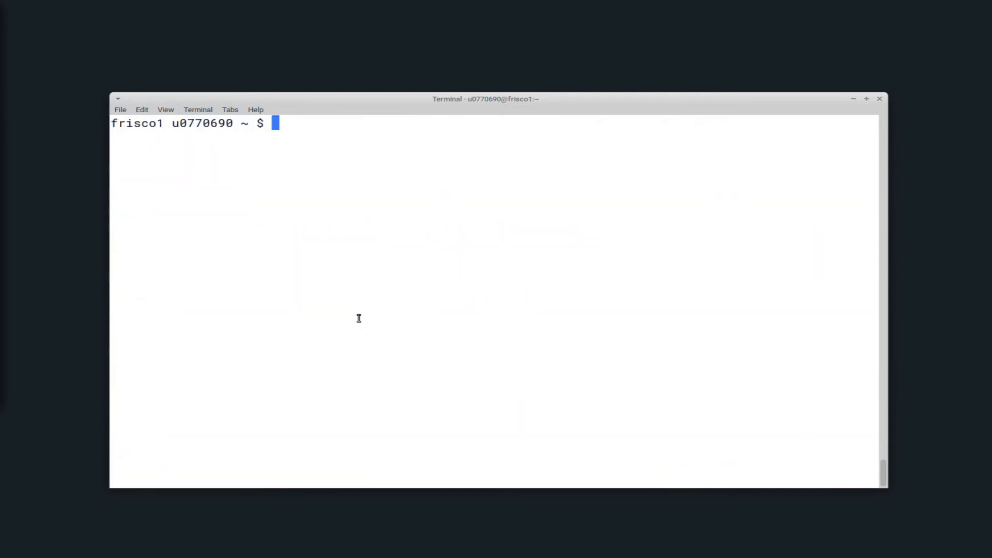
- Create a local rclonedemo folder containing a hello file that reads "Hello, world"
type("mkdi")
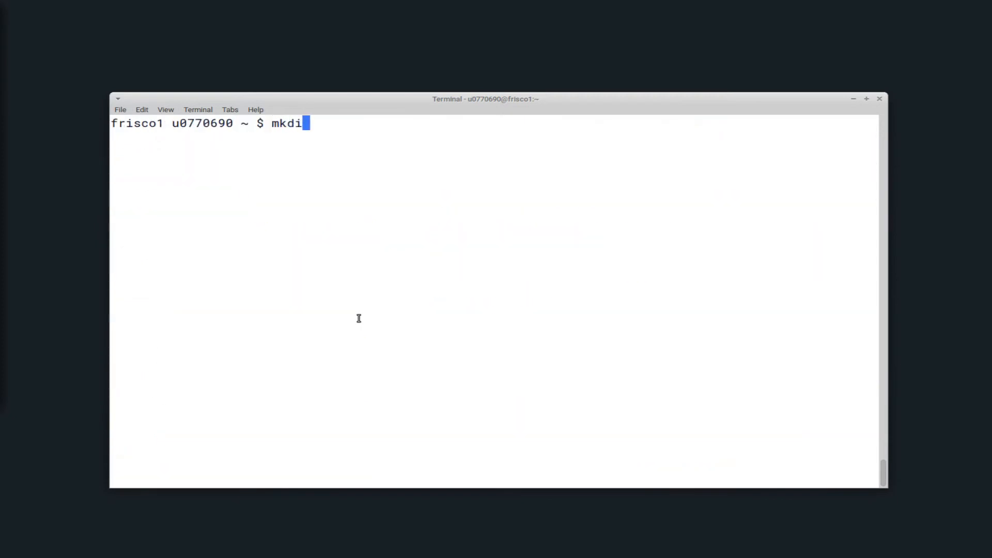
type("r -p rclonedemo")
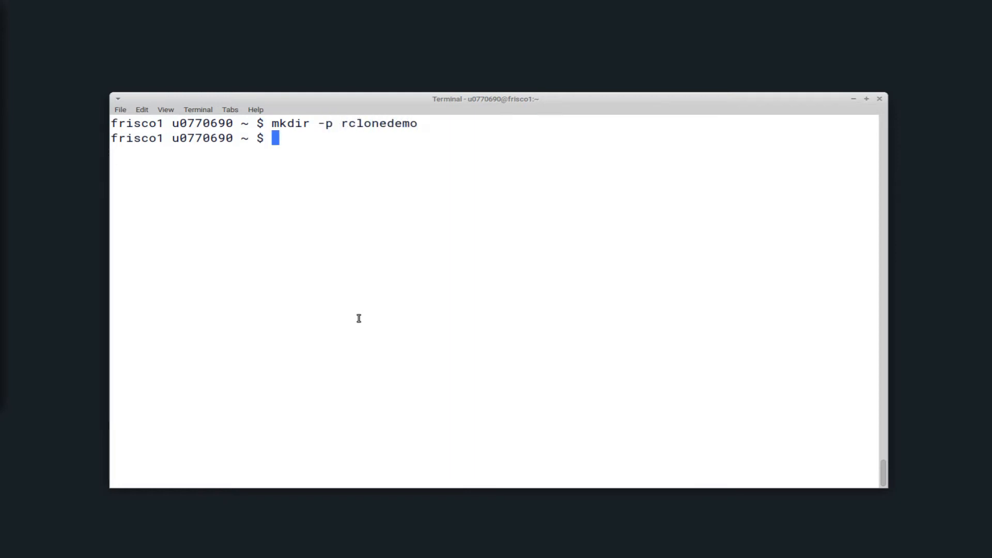
type("echo \"H")
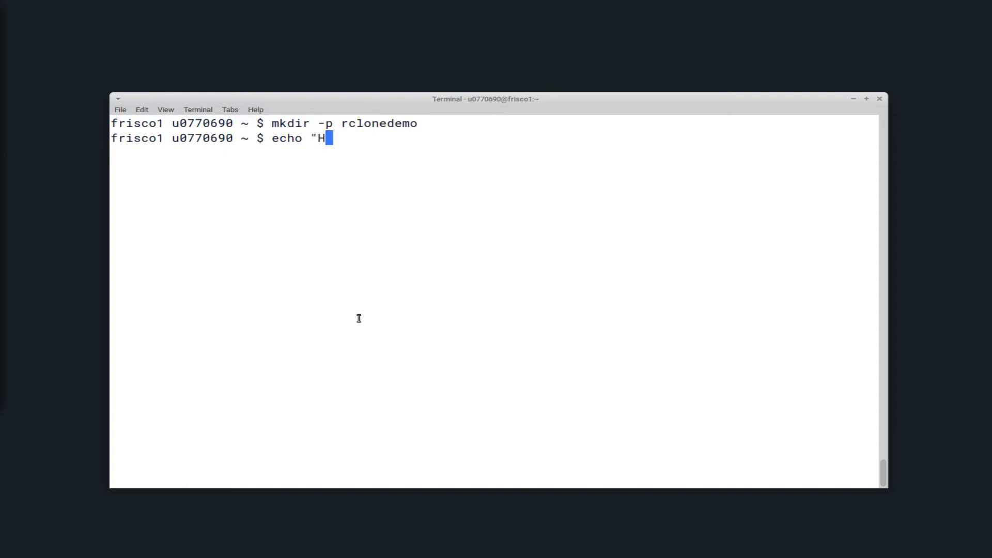
type("ello,")
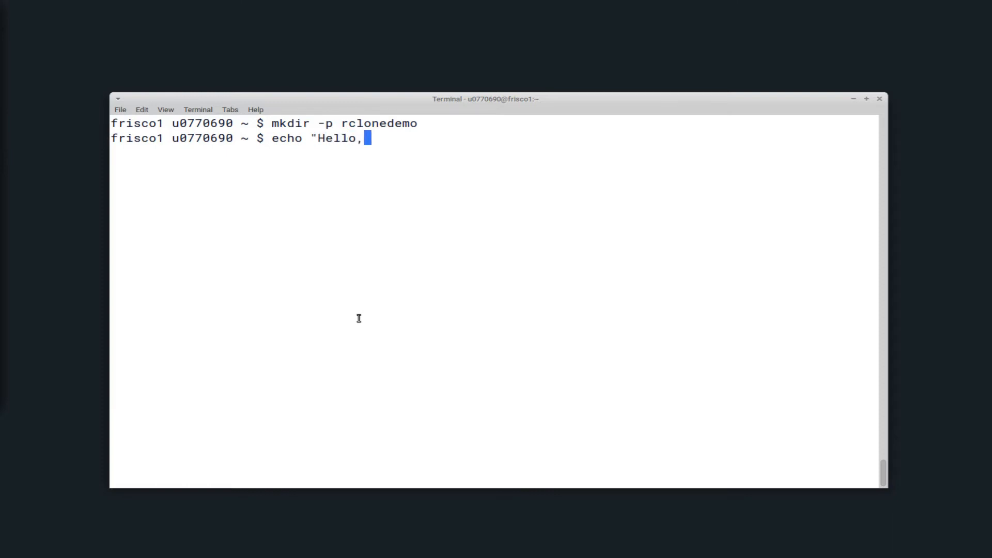
type("world\" >")
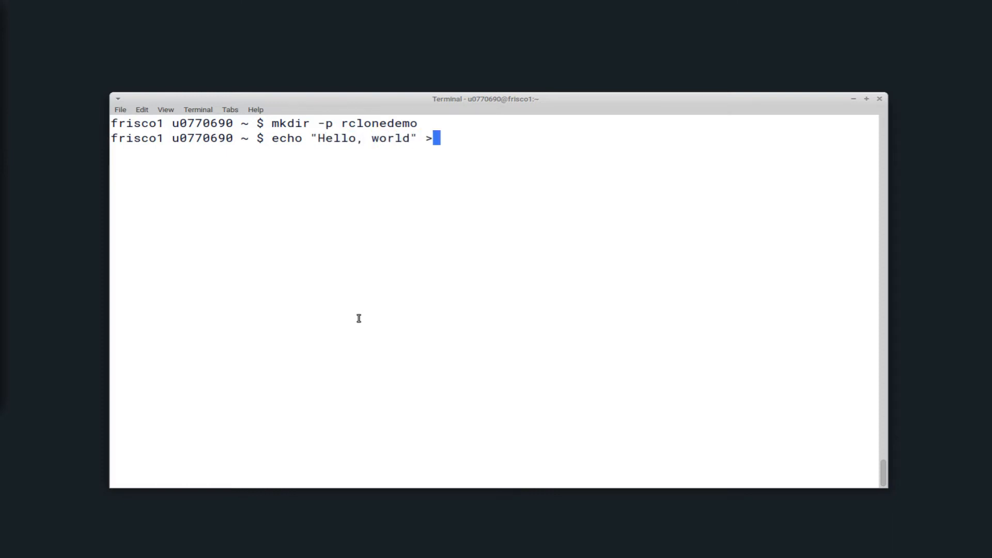
type("rclonedemo")
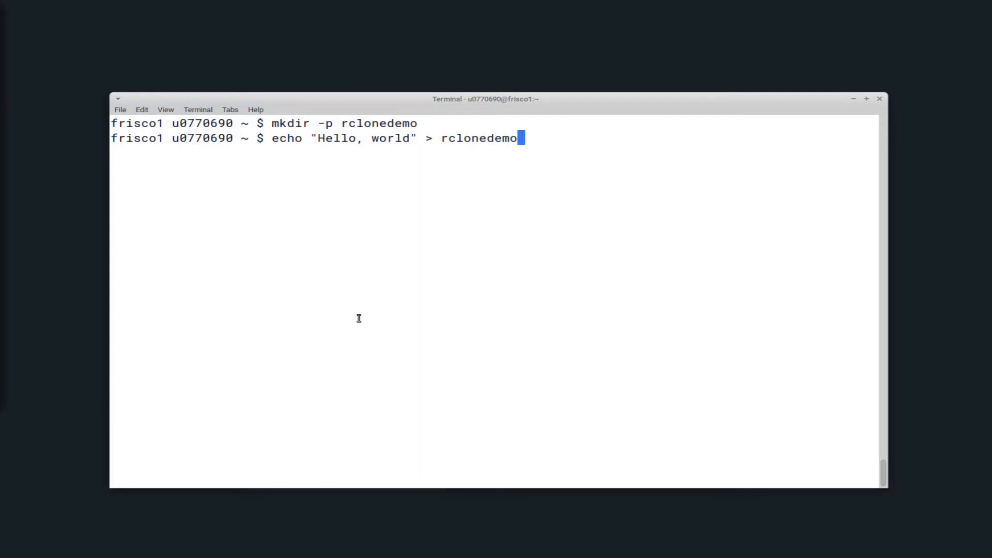
type("/")
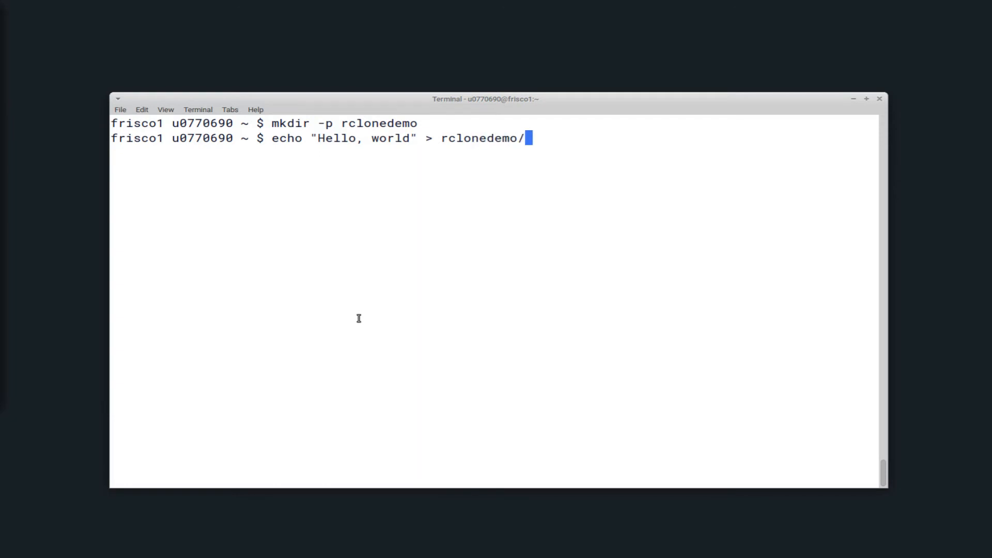
type("hello")
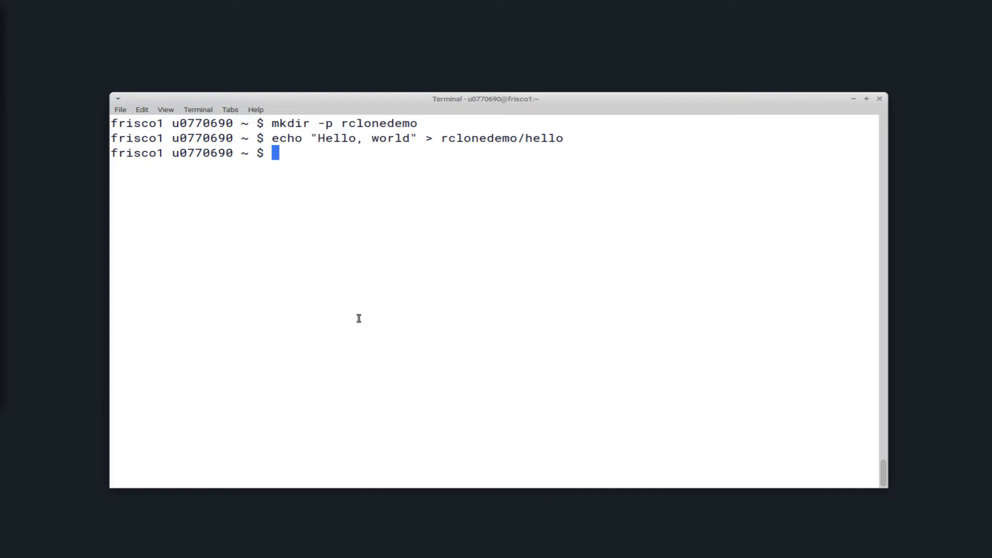
- Copy rclonedemo to gcloud:demo and print the remote hello file's contents with 'rclone cat'
type("rclone cop")
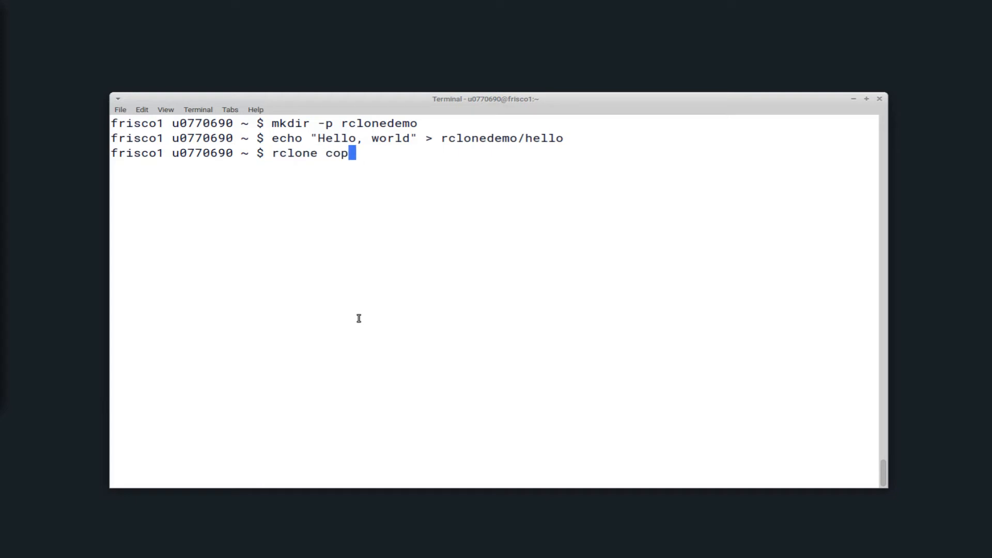
type("y")
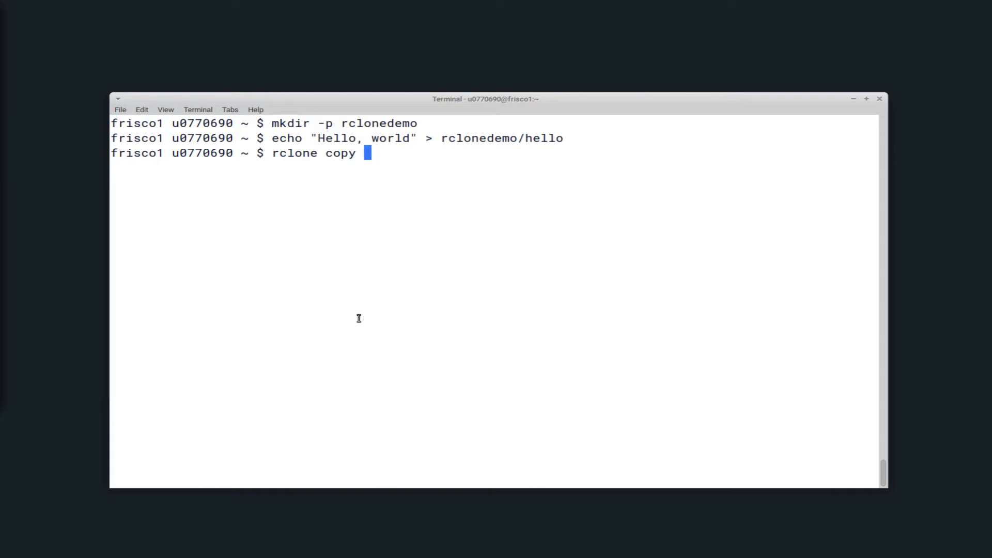
type("rclonedemo")
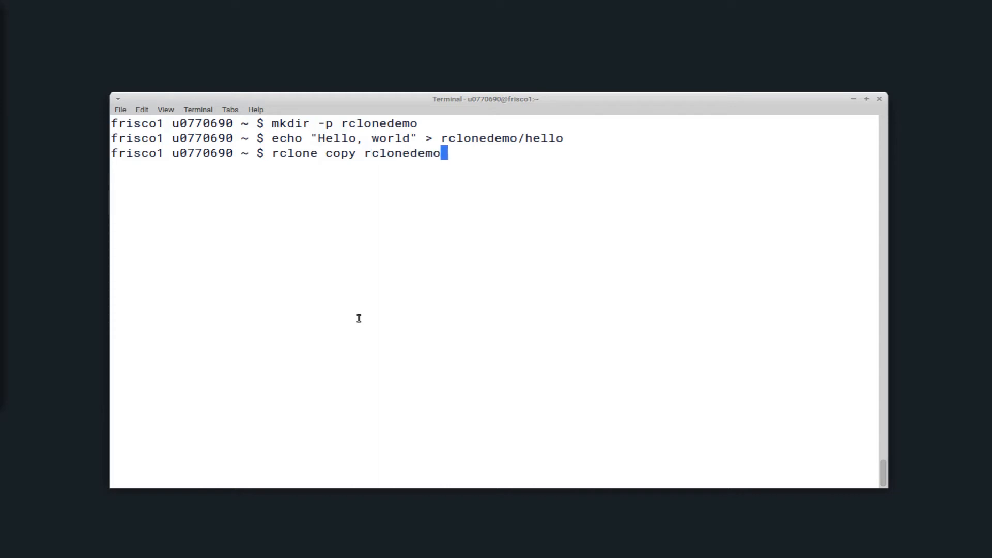
type("gcloud:demo")
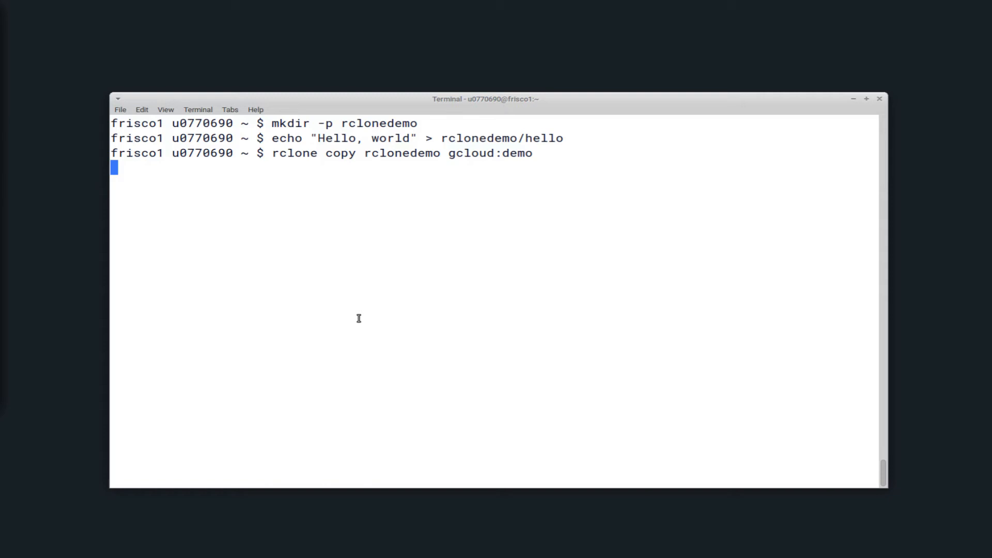
key("Return")
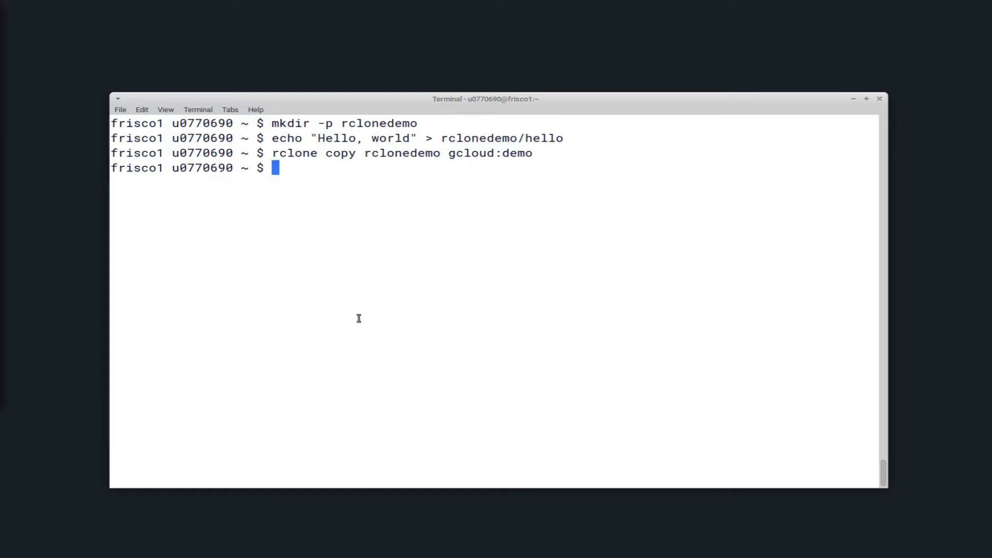
type("rclone cat")
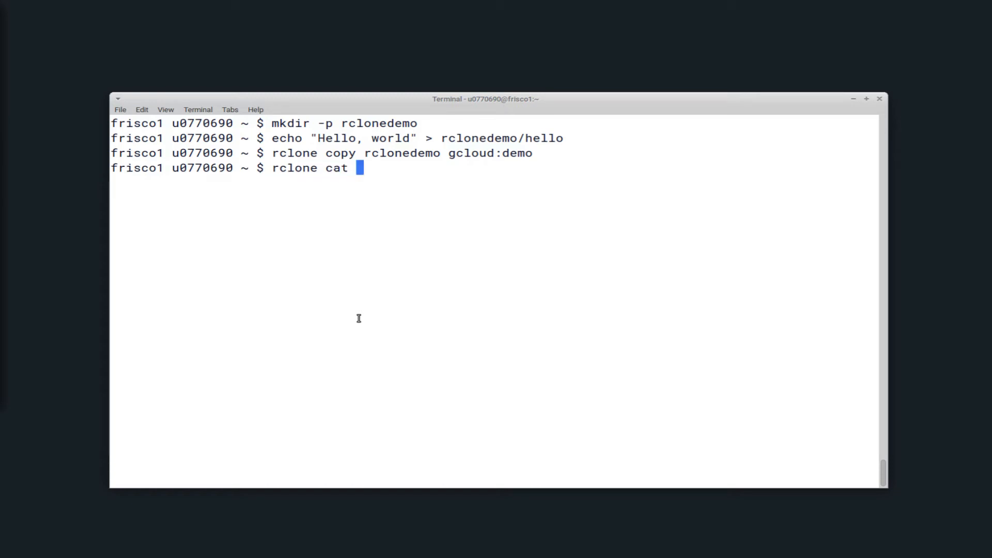
type("gcloud:demo")
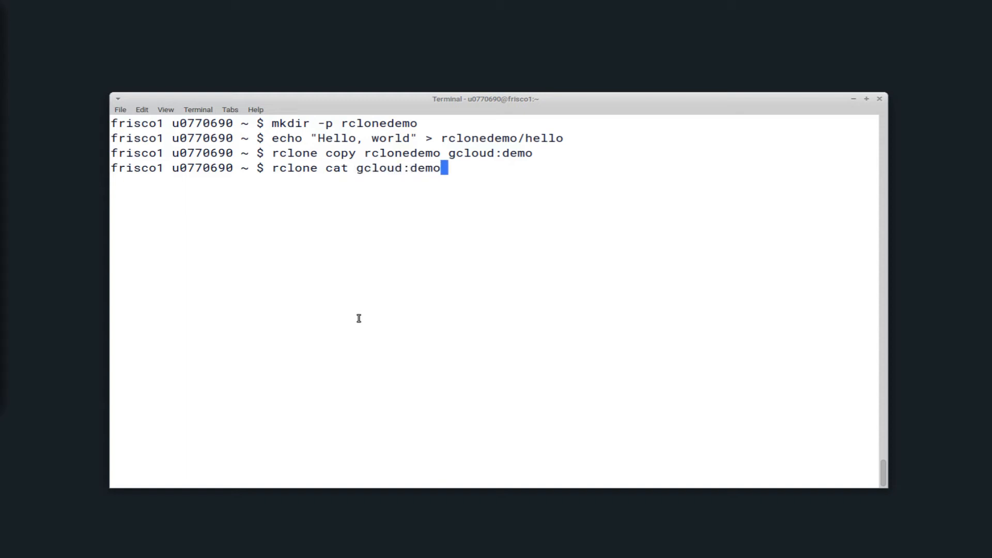
type("/")
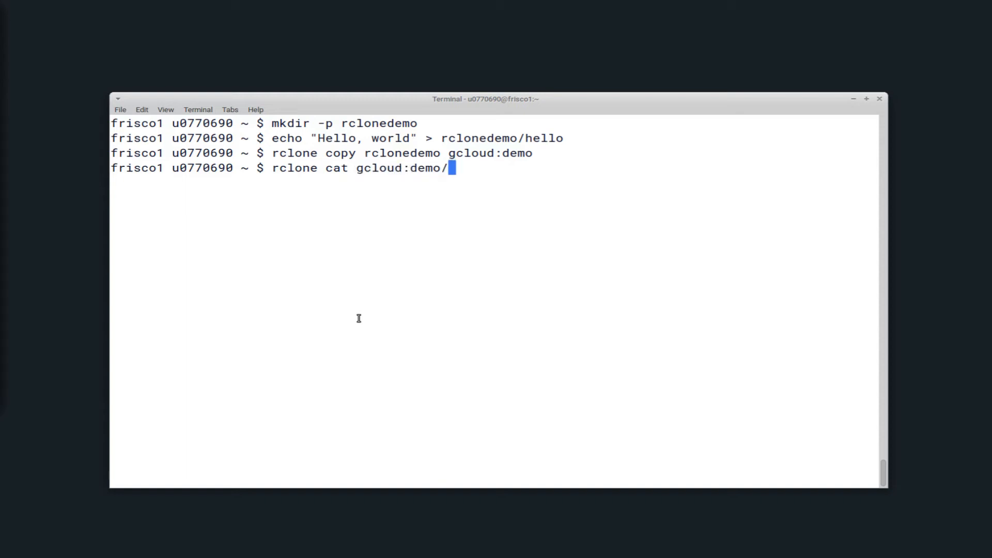
type("hello")
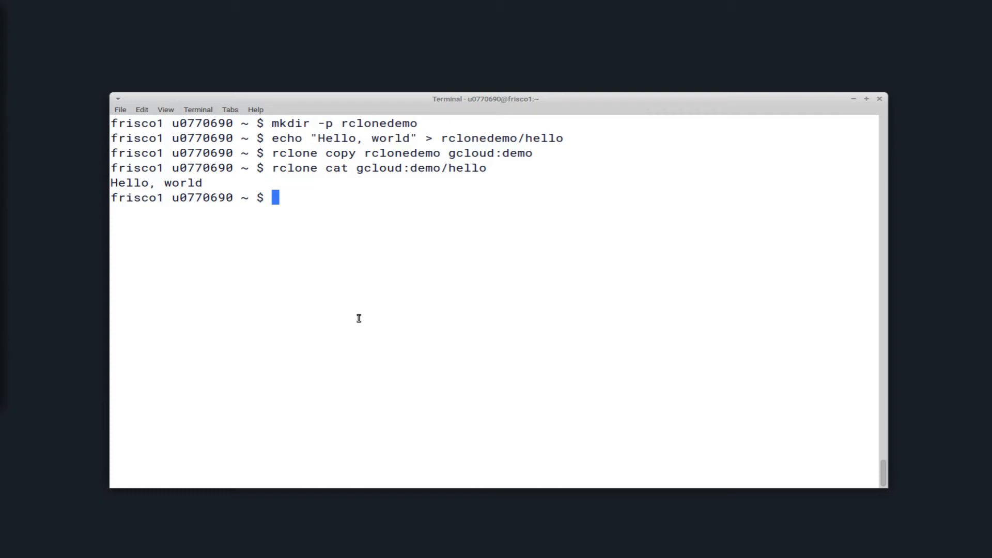
- Add a second file hello2 to rclonedemo, remove the local hello, and read back gcloud:demo/hello
type("mkdir -p rclonedemo")
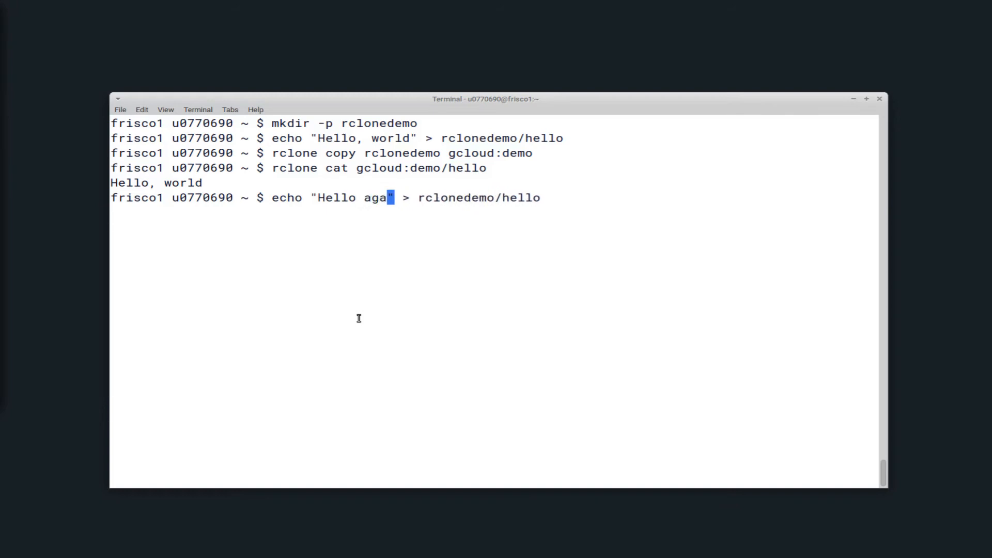
type("in\" > rclonedemo/hello")
type("rm")
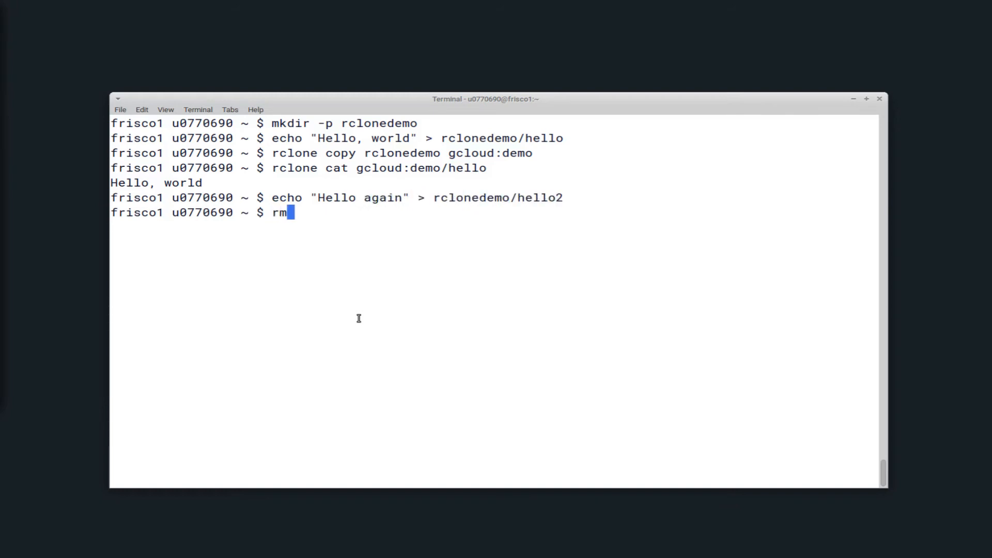
type("rclonedemo/")
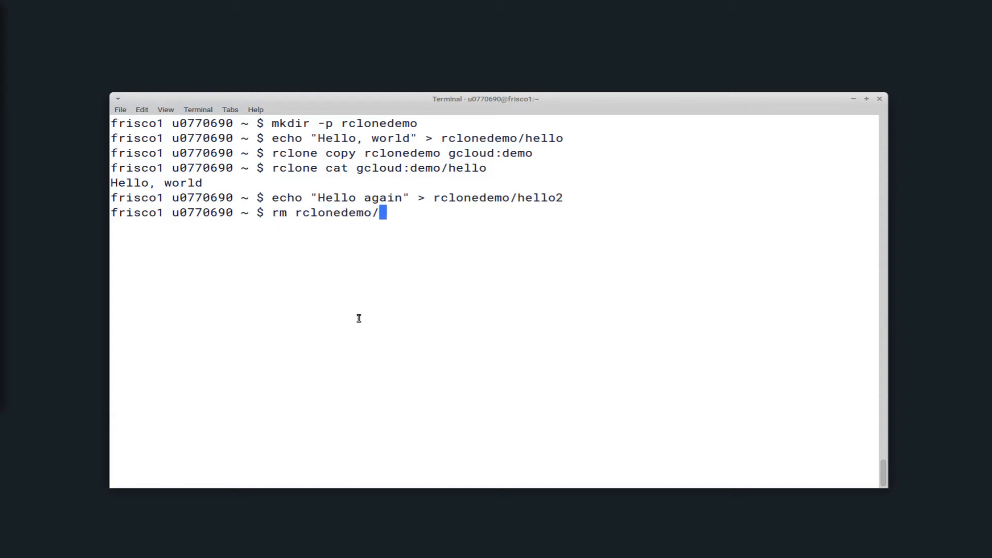
type("hello")
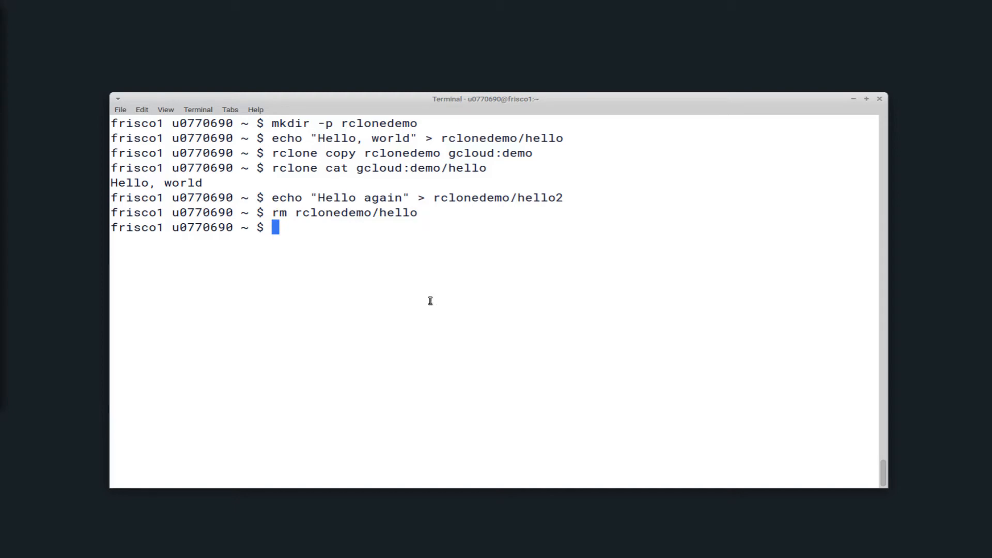
type("rclone cat gcloud:demo/hello")
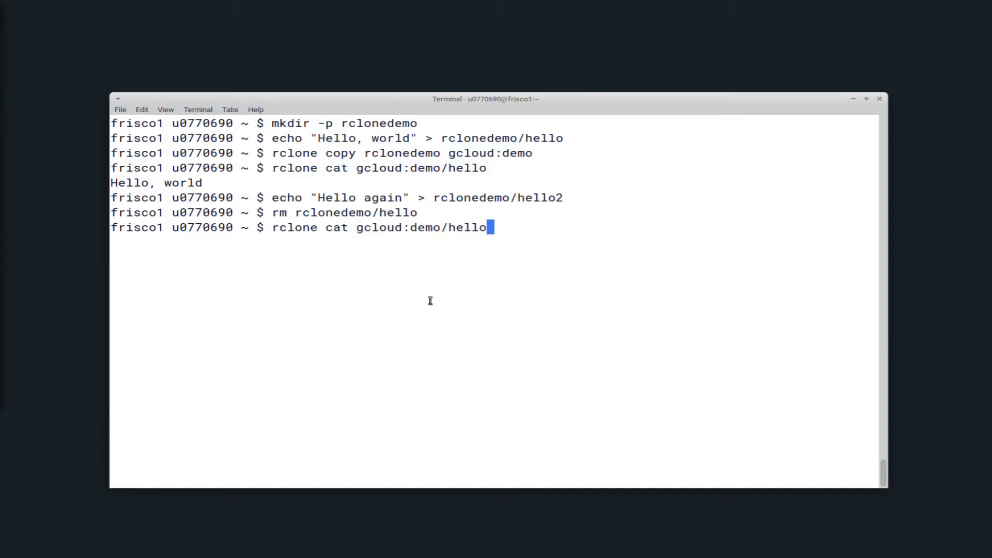
- Re-copy rclonedemo to gcloud:demo and list it to confirm both hello and hello2 are present
type("rclone copy rclonedemo gcloud:demo")
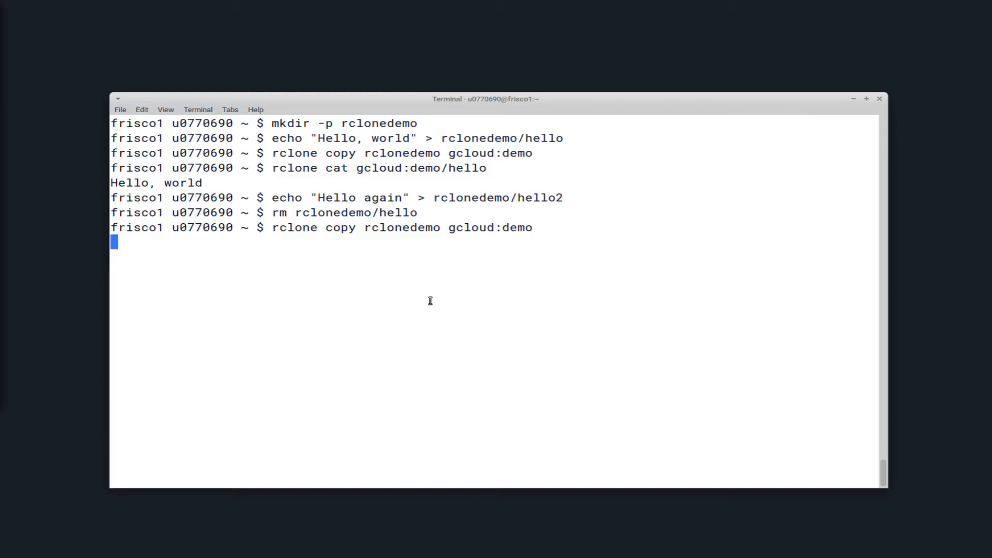
mouse_move(416, 292)
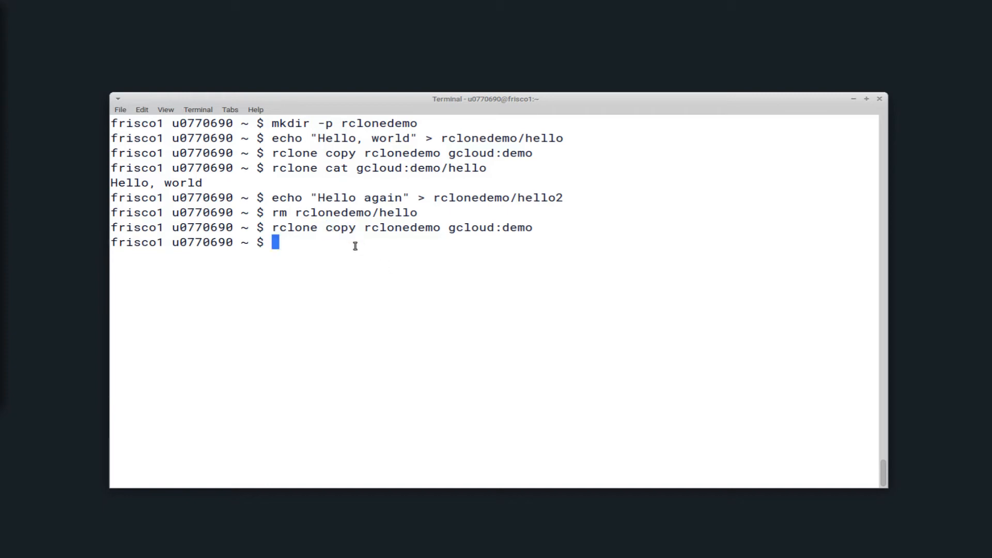
type("rclone ls gcloud")
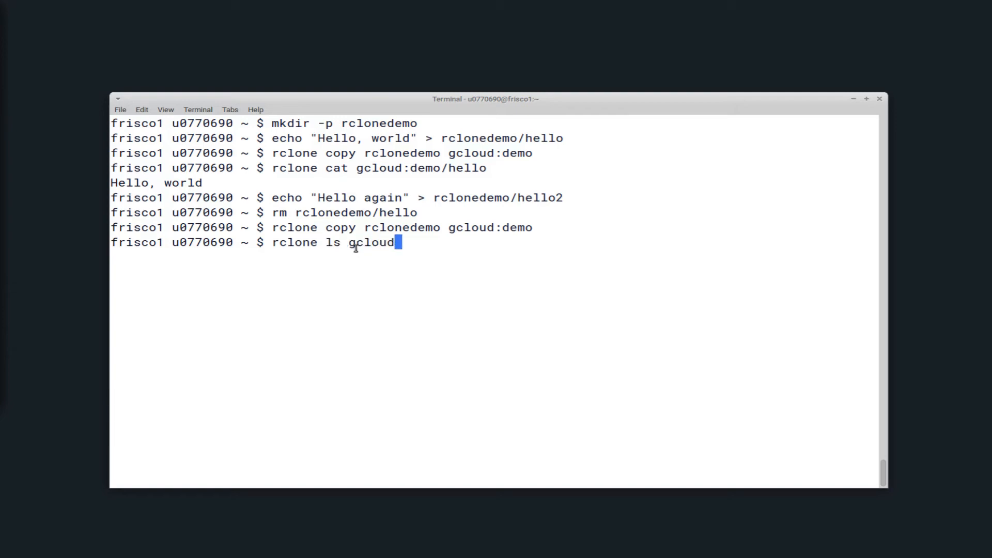
type(":demo")
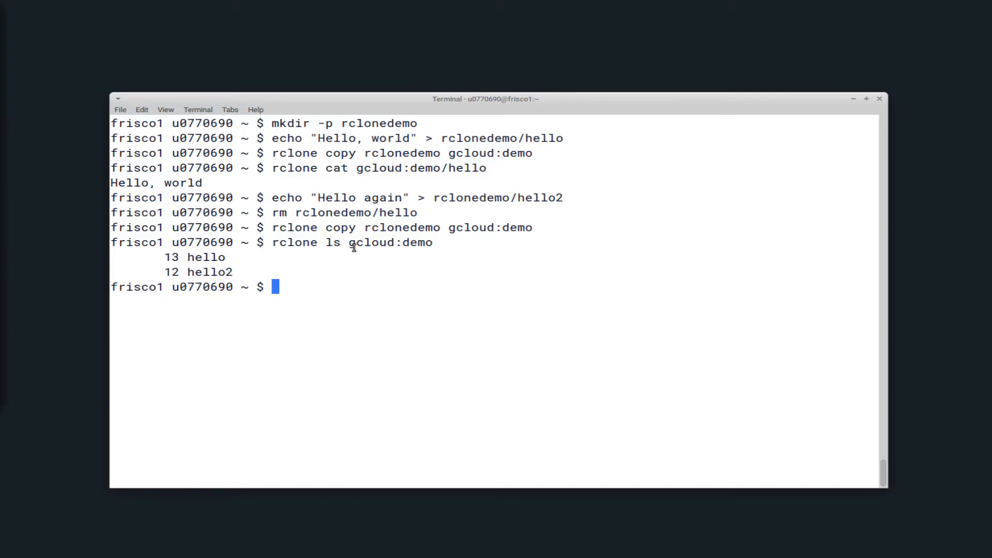
double_click(206, 257)
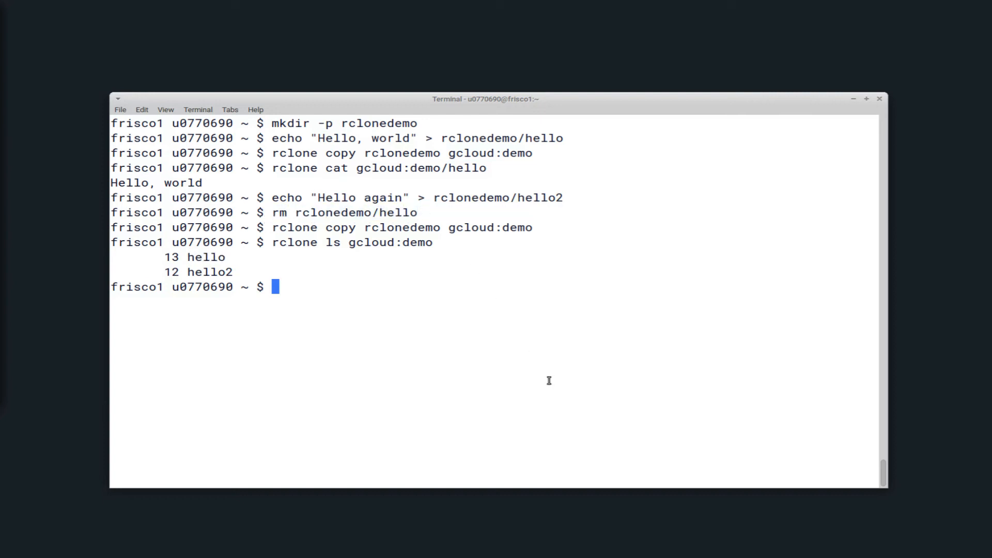
- Sync rclonedemo to gcloud:demo so only hello2 remains, then start an 'rclone mkdir gcloud:' command
type("rclone copy rclonedemo gcloud:demo")
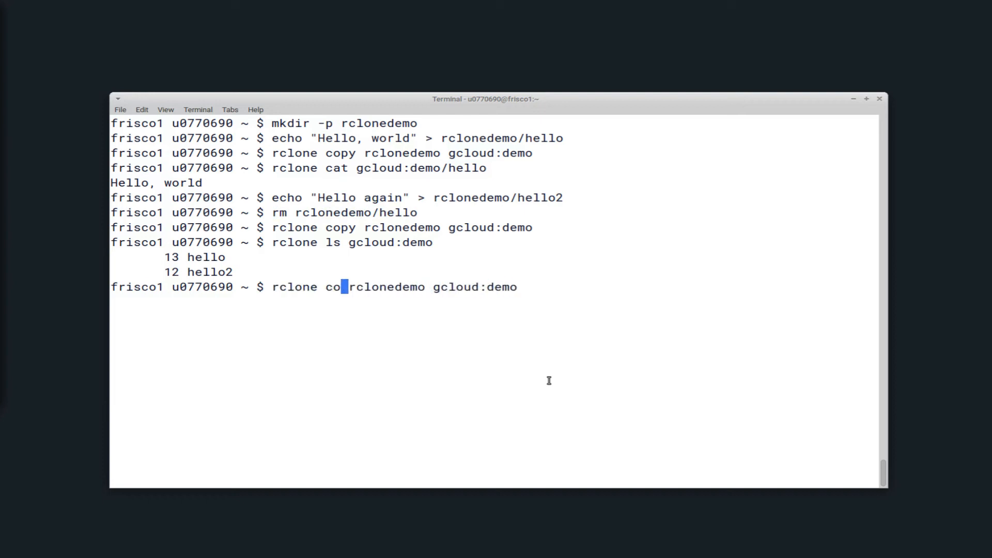
type("sync")
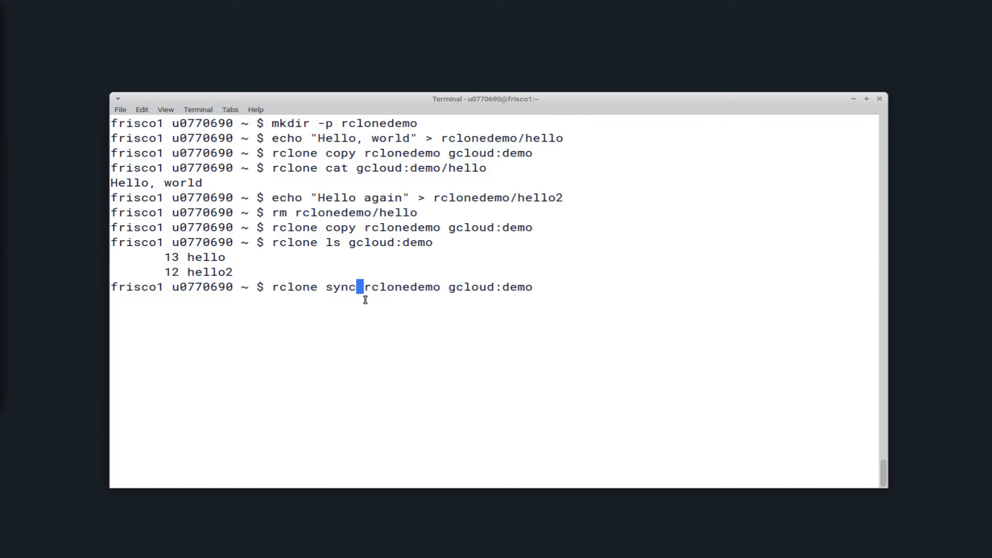
double_click(341, 286)
type("rclone ls gcloud:demo")
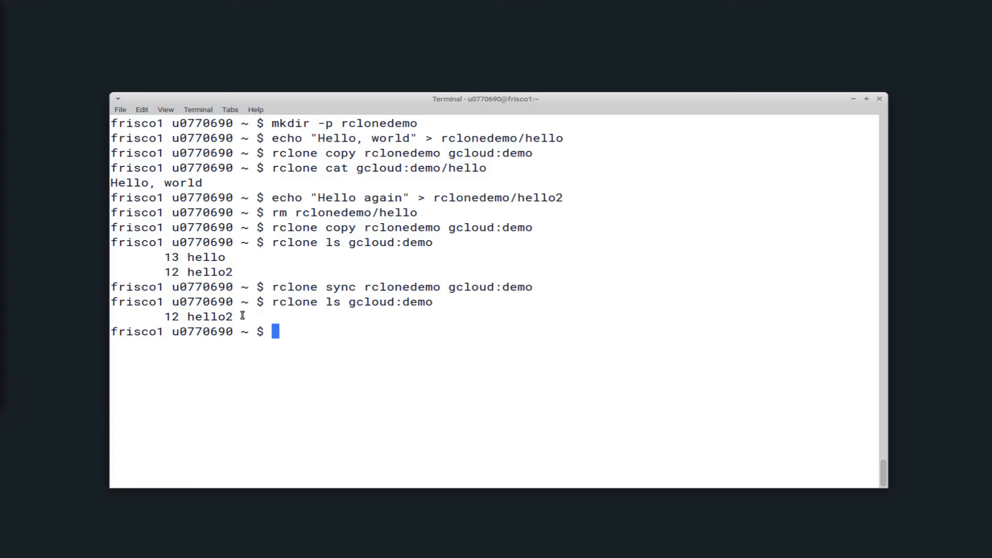
type("rclone mkdir gcloud:")
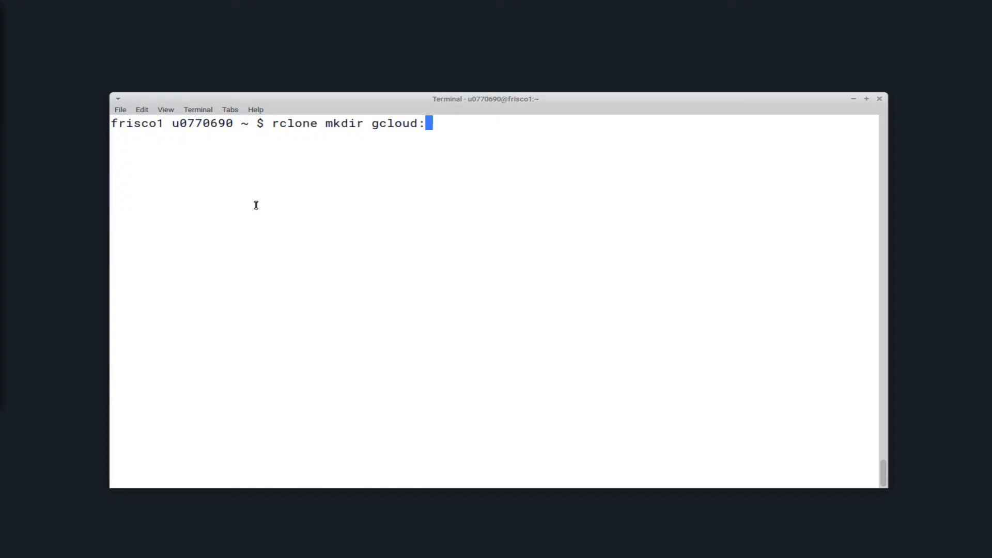
- Make gcloud:hello and a new gcloud:testdirectory folder with 'rclone mkdir'
type("hello")
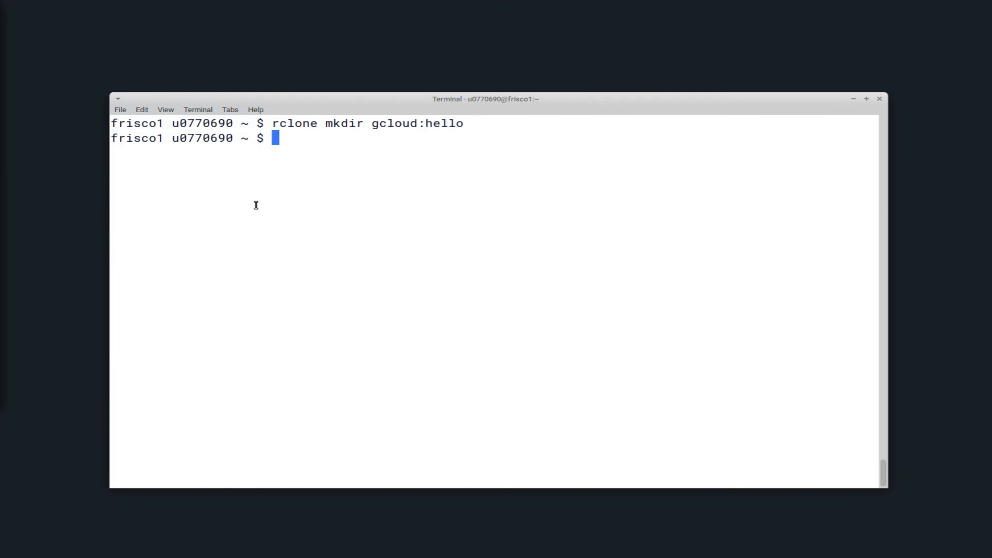
type("rclone ls gcloud:hello")
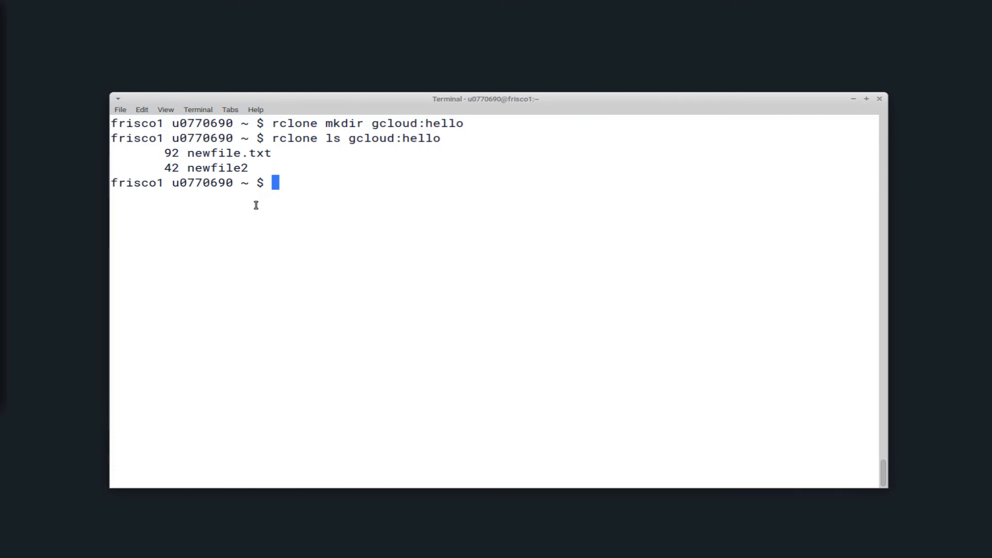
type("rclone mkd")
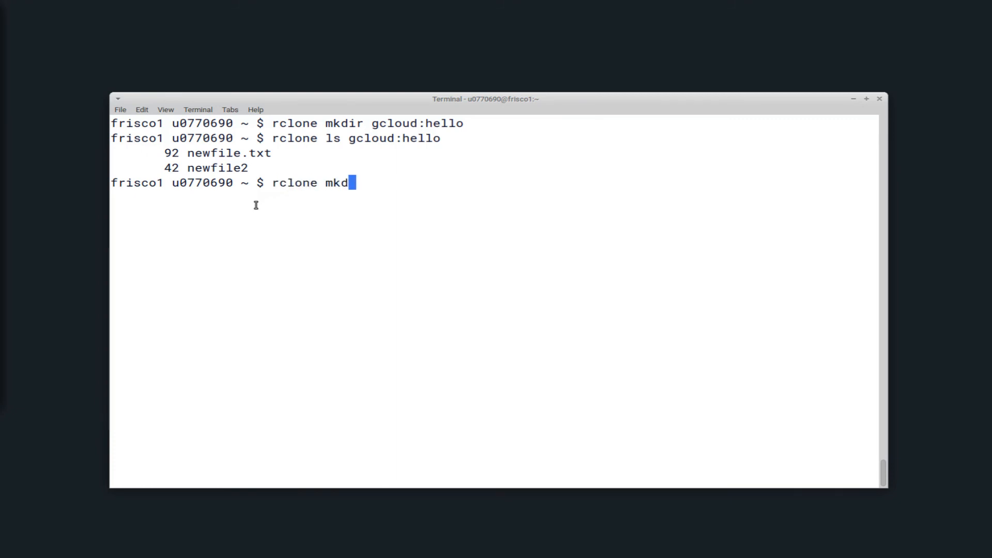
type("ir gcloud:")
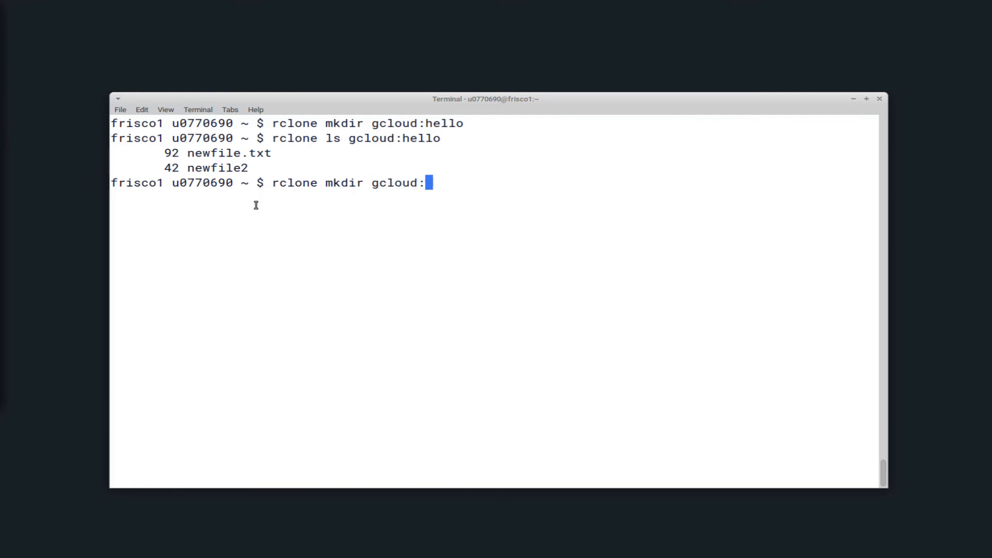
type("testdir")
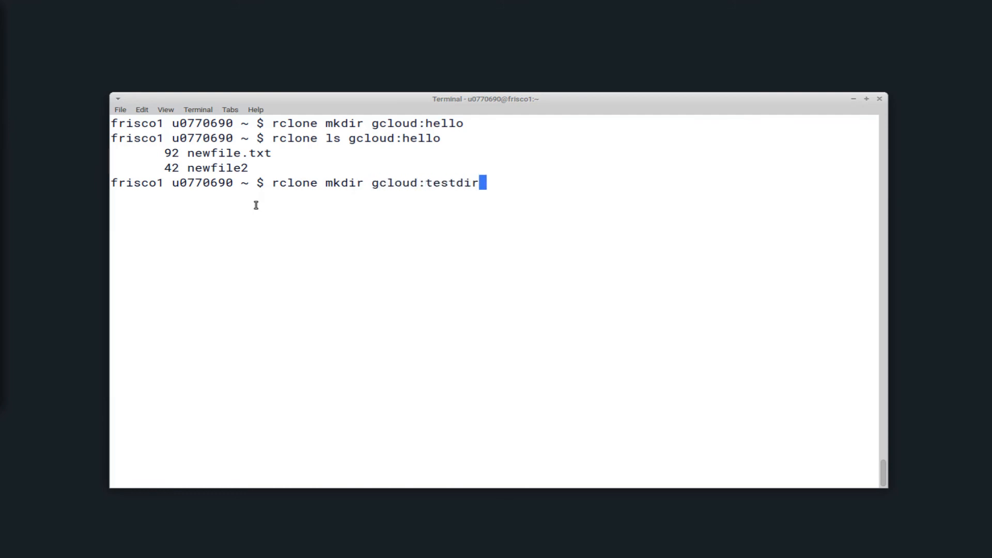
type("ectory")
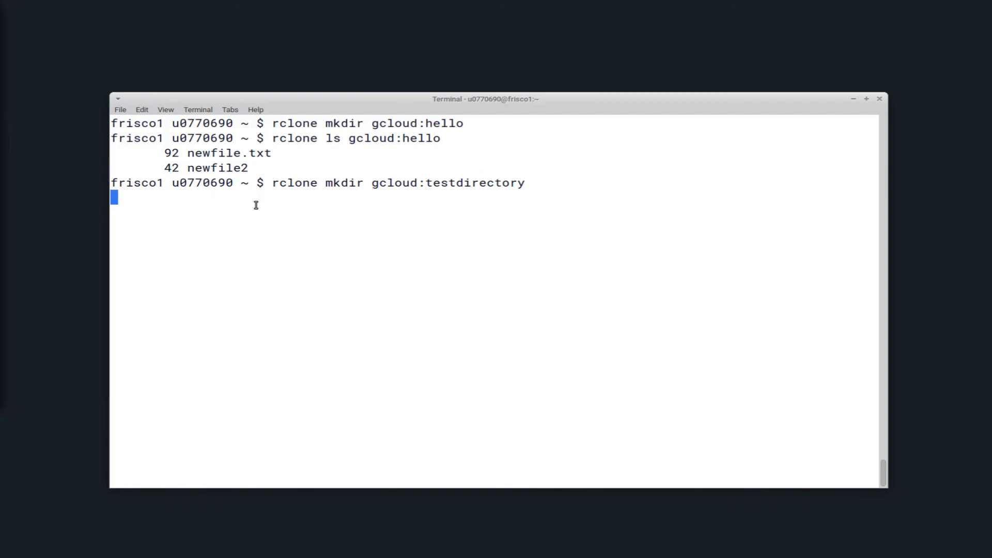
- List the remote's top-level directories to confirm testdirectory appears among six folders
type("rclon")
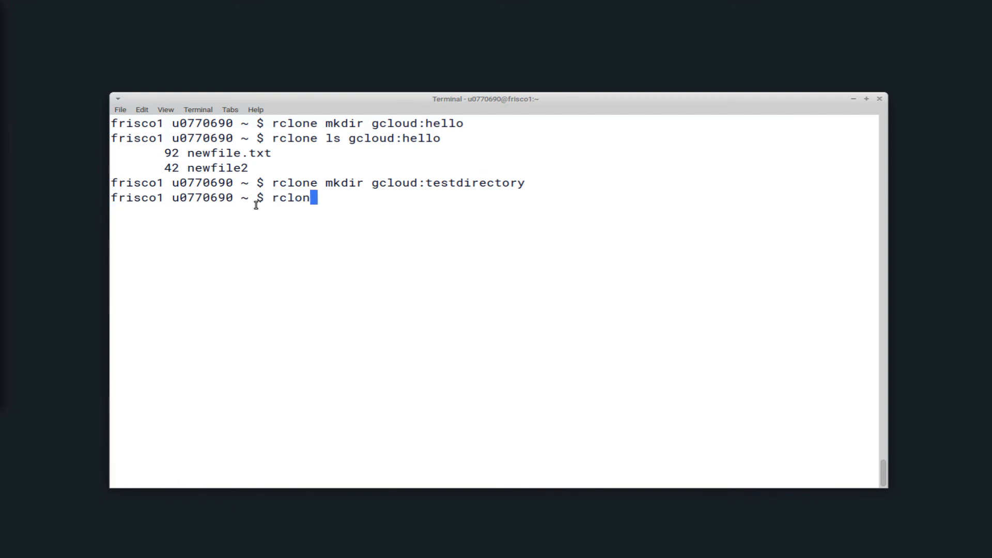
type("e")
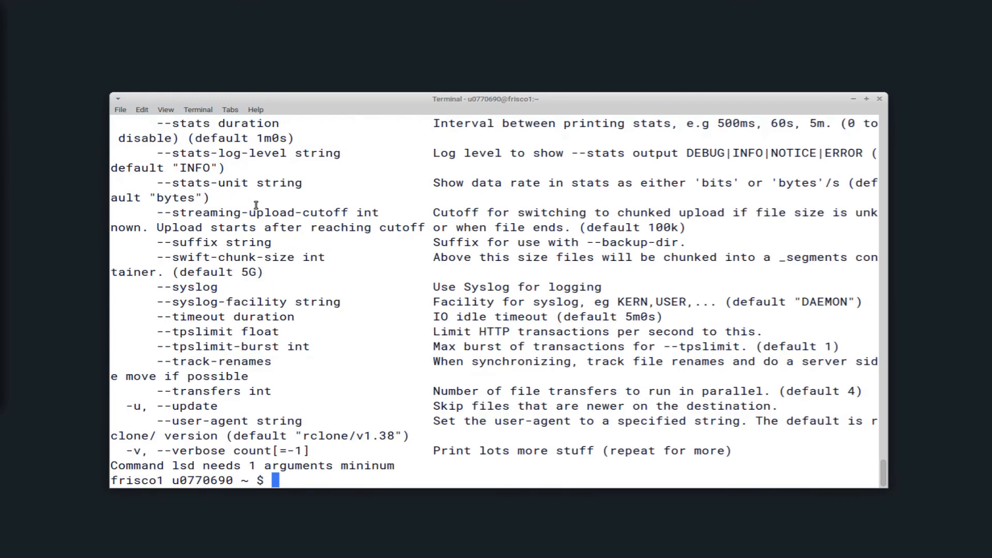
type("rclone lsd gcloud")
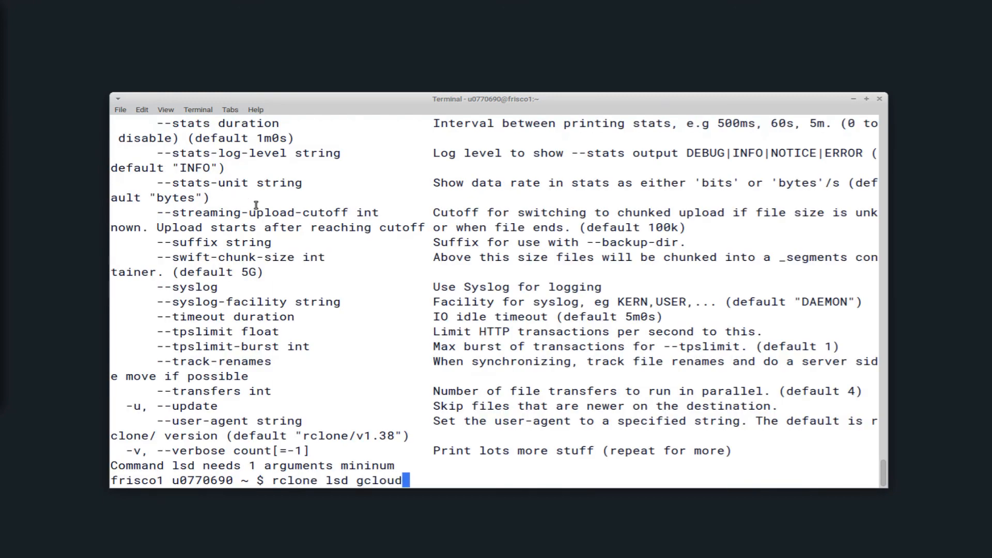
type(":")
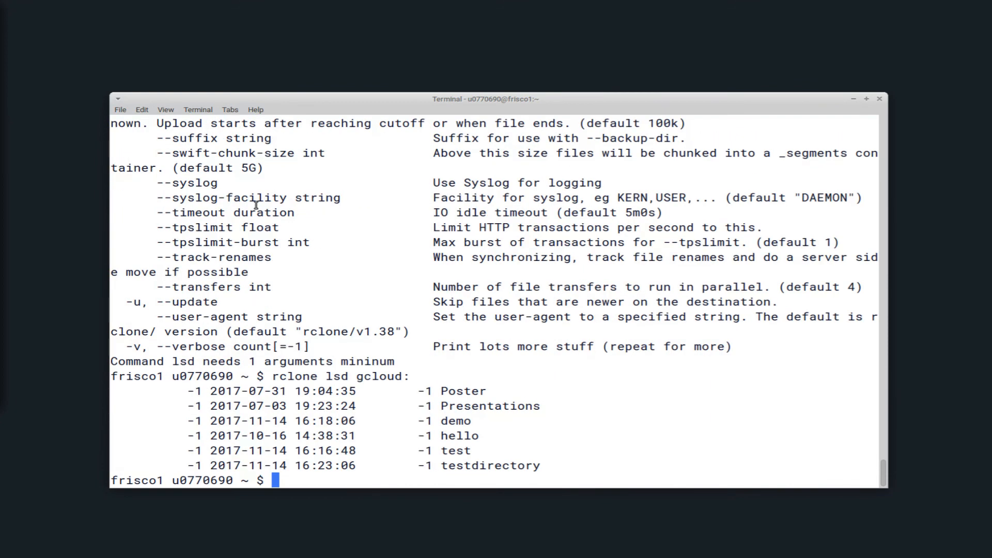
mouse_move(537, 466)
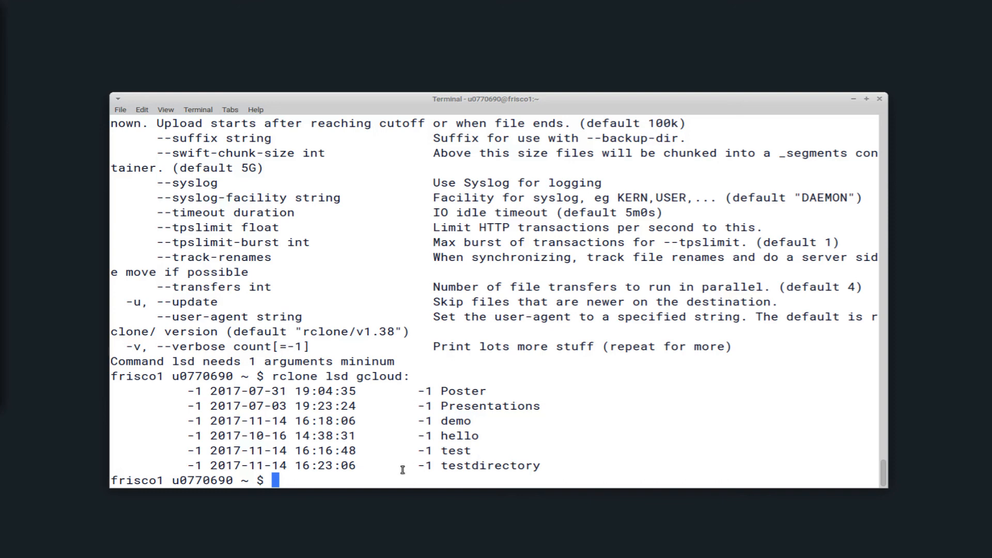
- Remove gcloud:testdirectory with 'rclone rmdir', verify five folders remain with 'rclone lsd', and clear the screen
type("rclone rmdi")
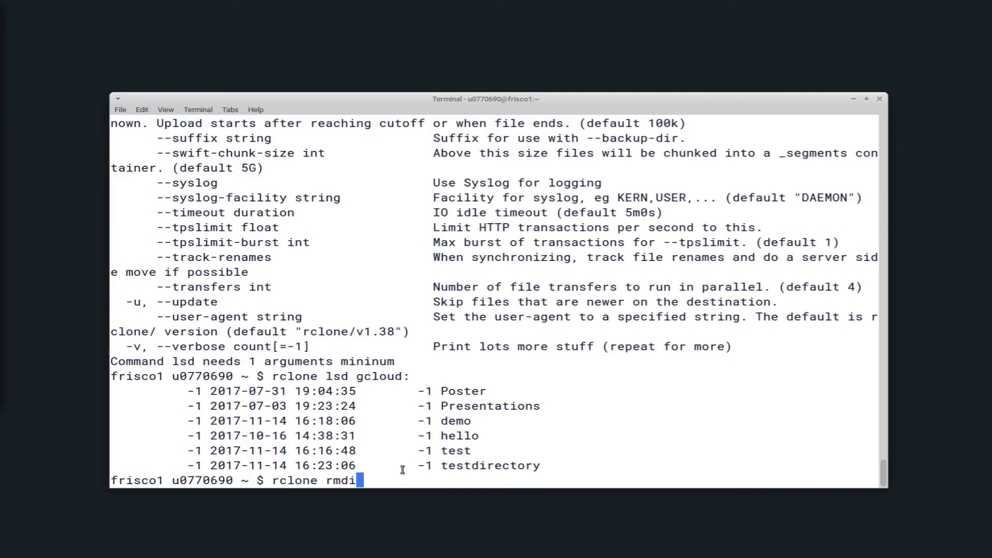
type("gl")
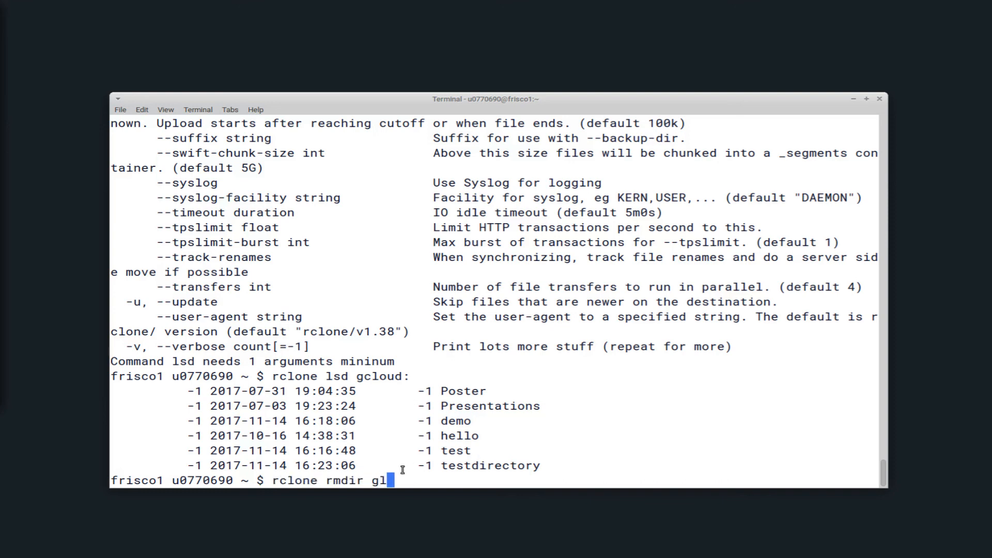
type("cloud:testdirectory")
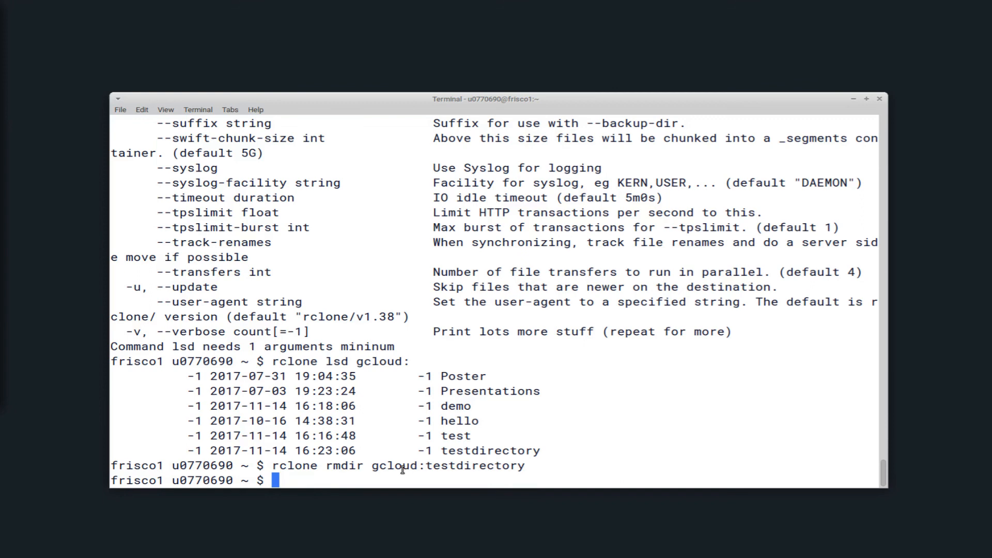
type("rclone lsd gcloud:")
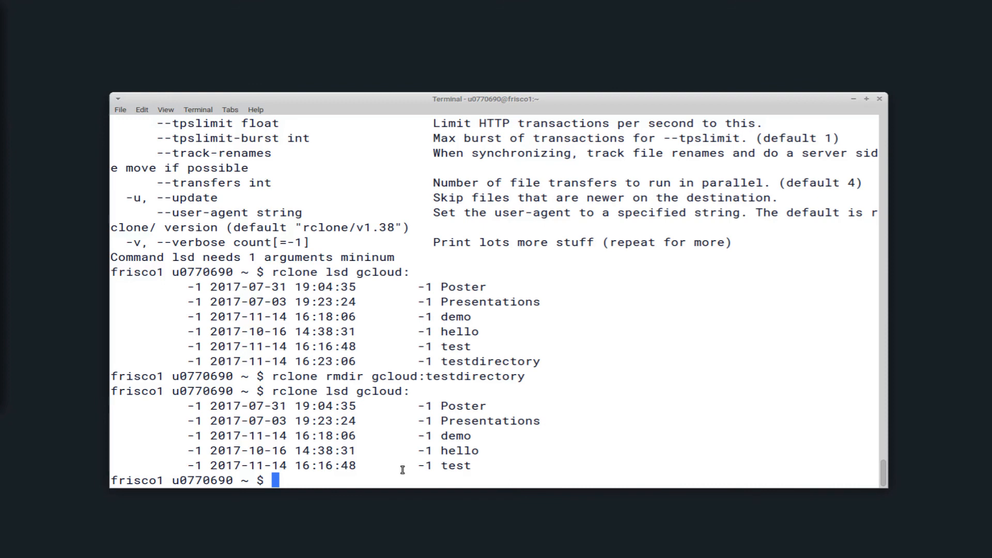
type("cle")
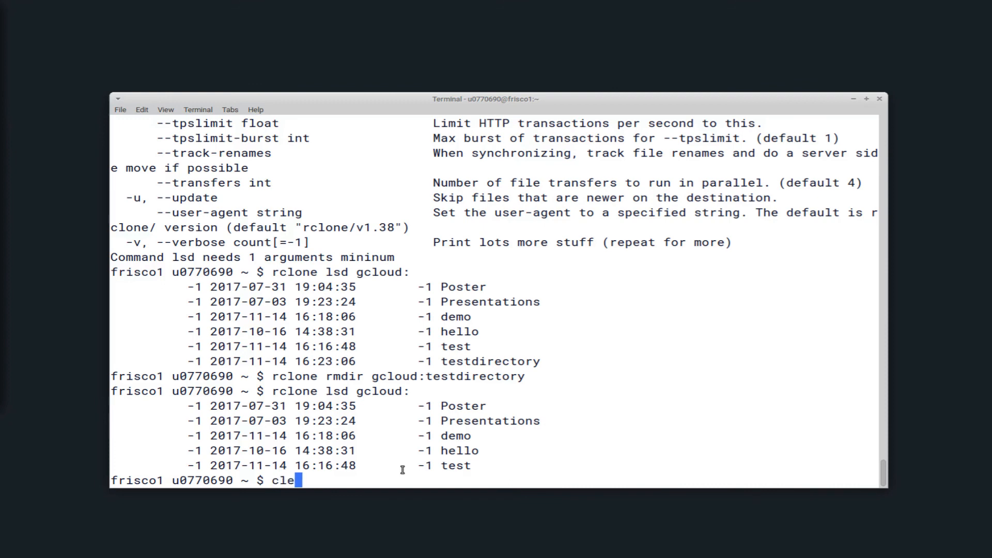